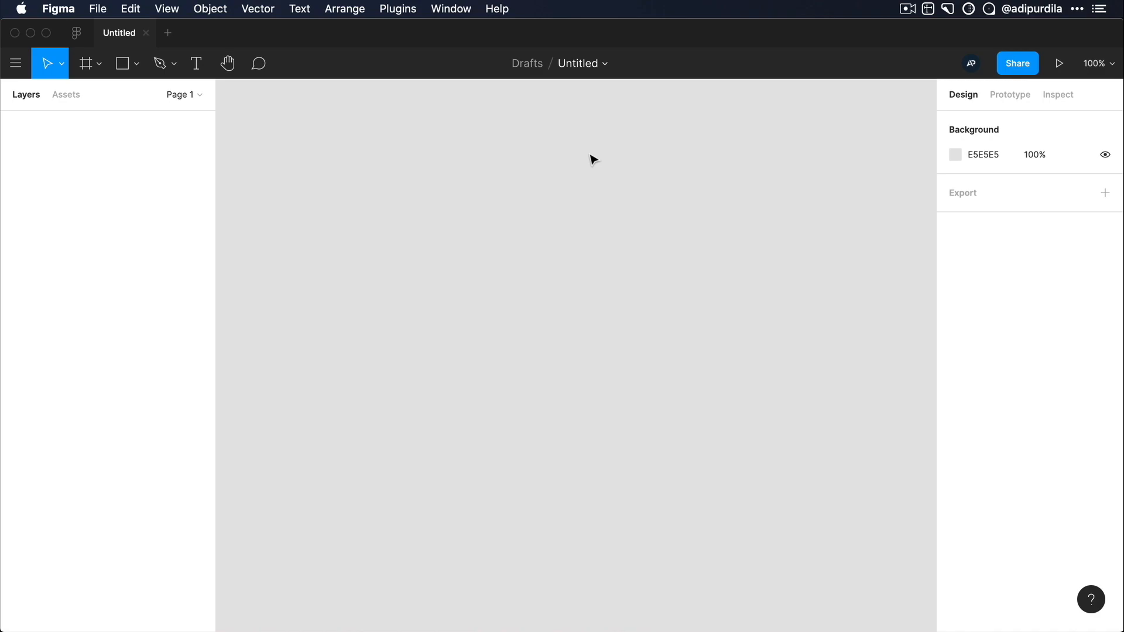
# Step: Draw a tall rectangle near the canvas centre and fill it white (FFFFFF)
pyautogui.click(121, 64)
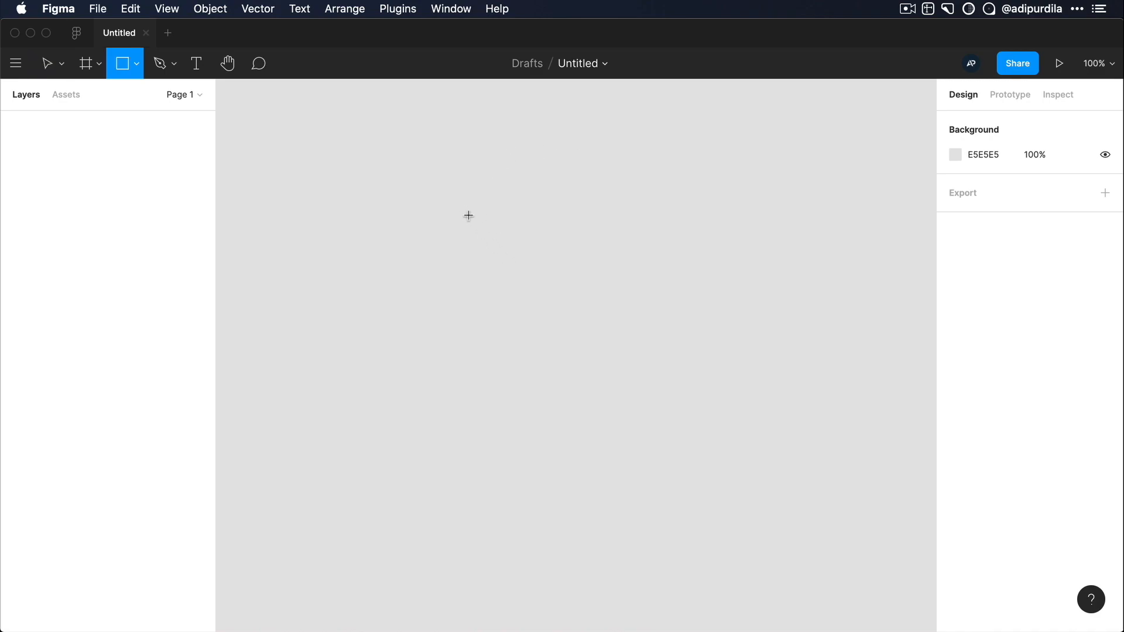
pyautogui.moveTo(464, 209); pyautogui.dragTo(683, 482)
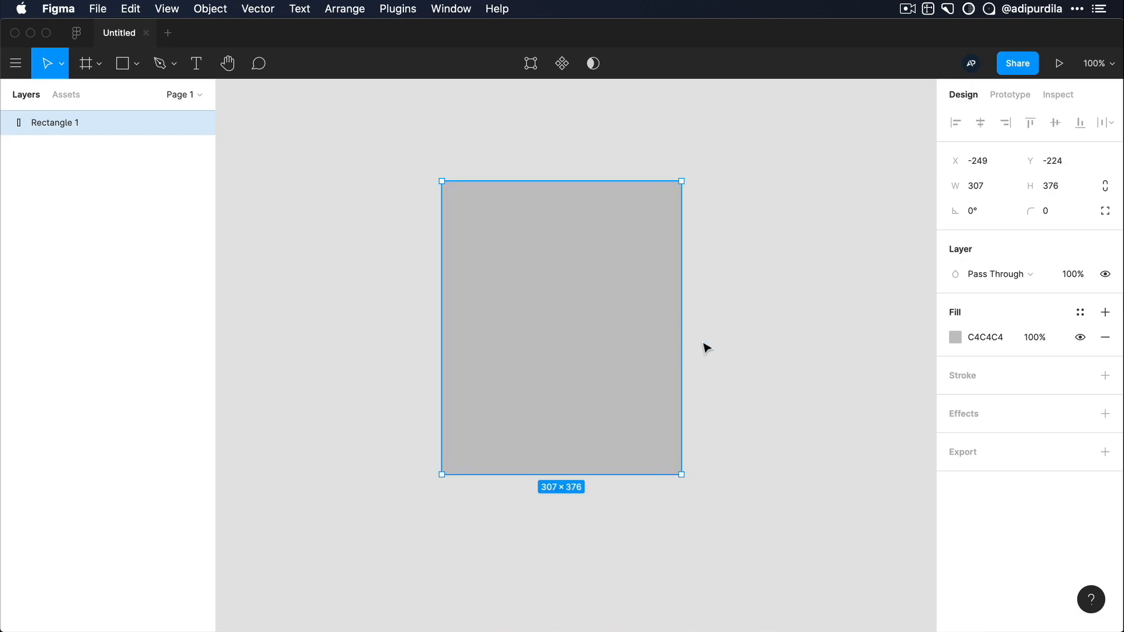
pyautogui.click(955, 337)
pyautogui.write('FFFFFF')
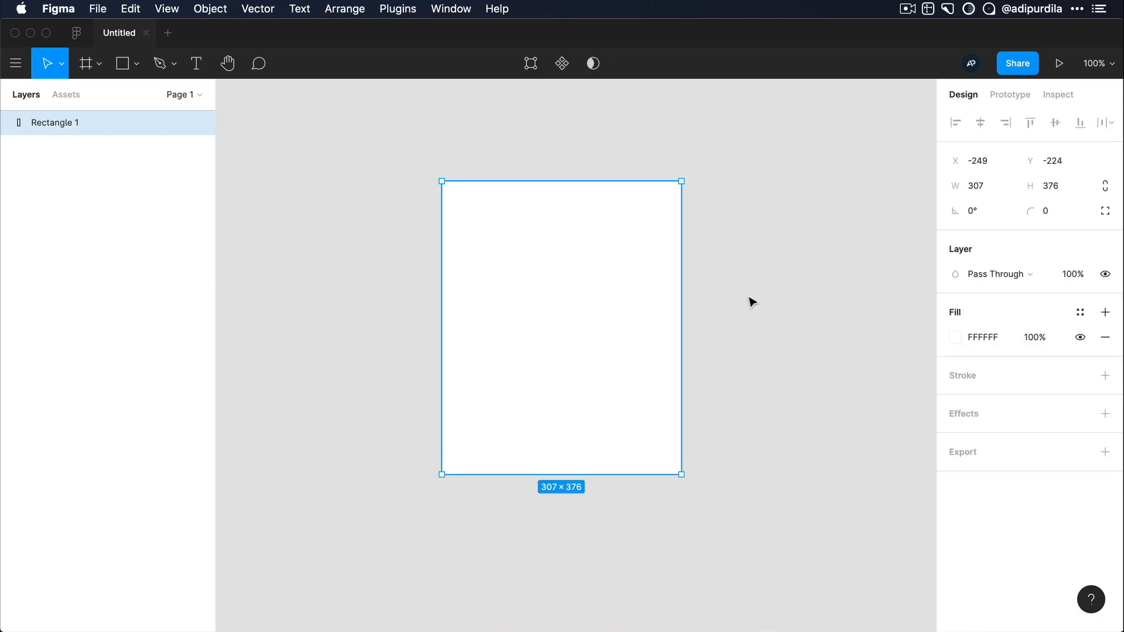
pyautogui.click(1051, 210)
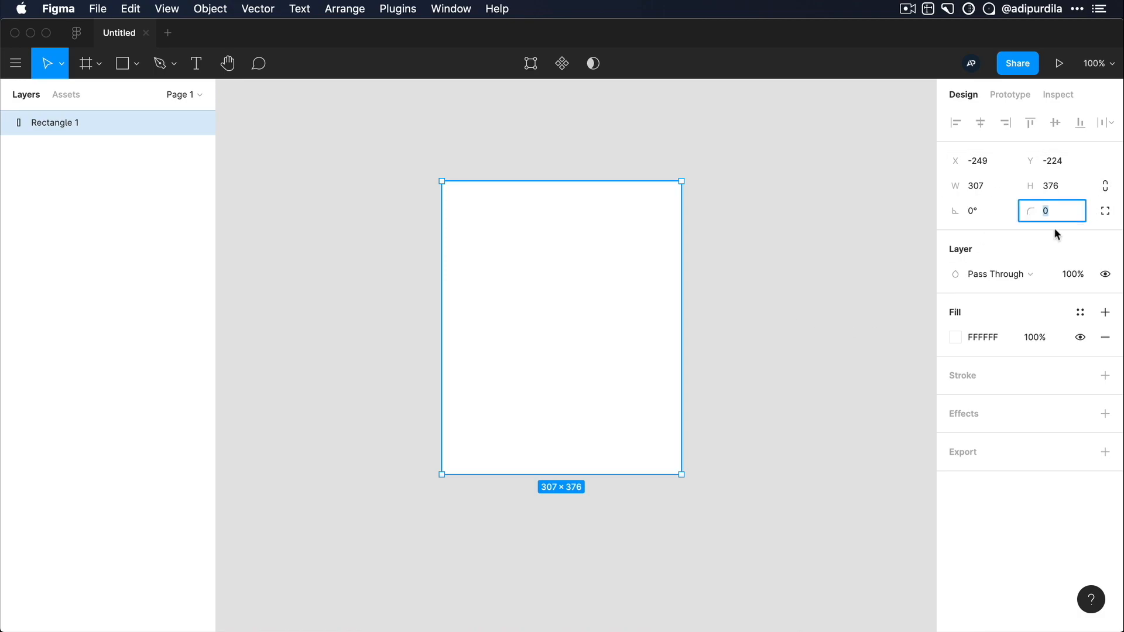
# Step: Finish the corner radius of 8, then add a drop shadow with Y offset 8 and blur 50
pyautogui.write('8')
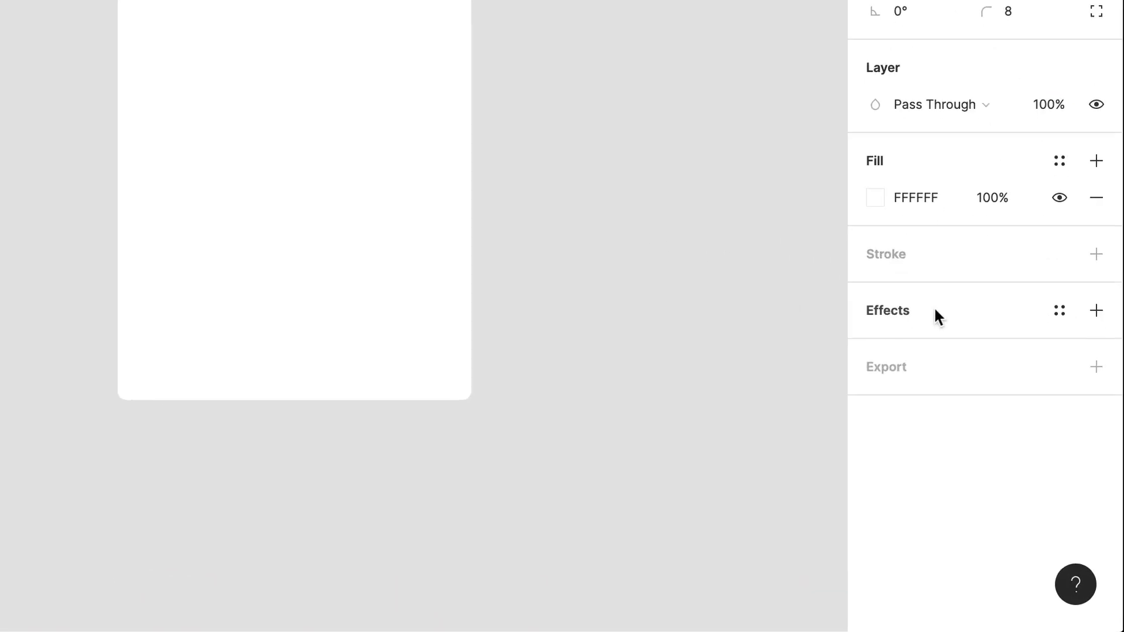
pyautogui.click(1096, 309)
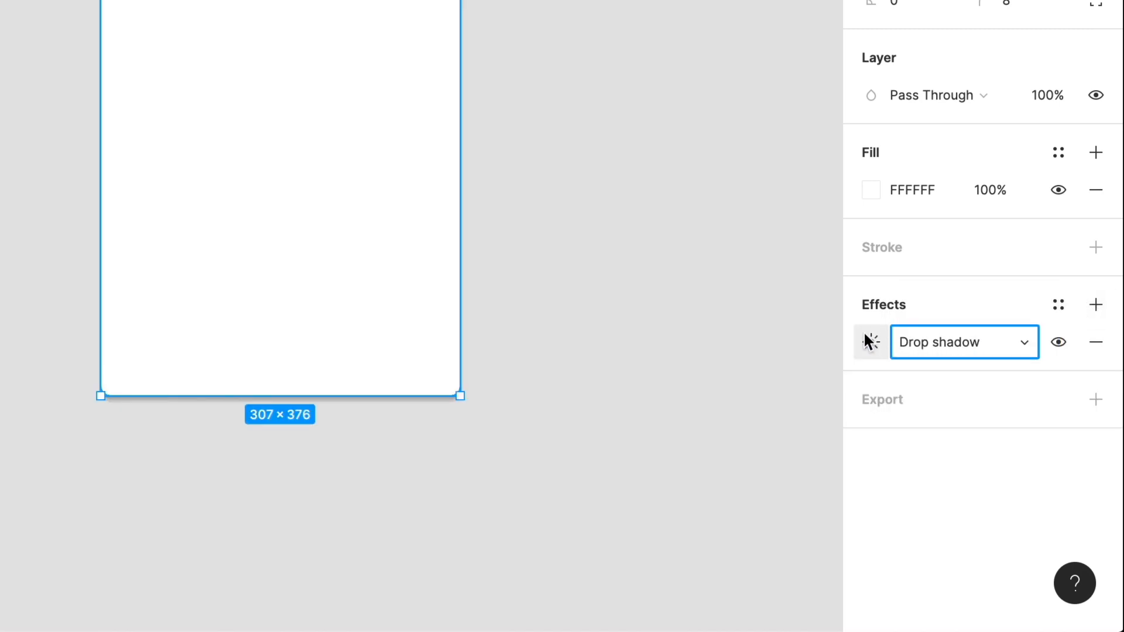
pyautogui.click(870, 342)
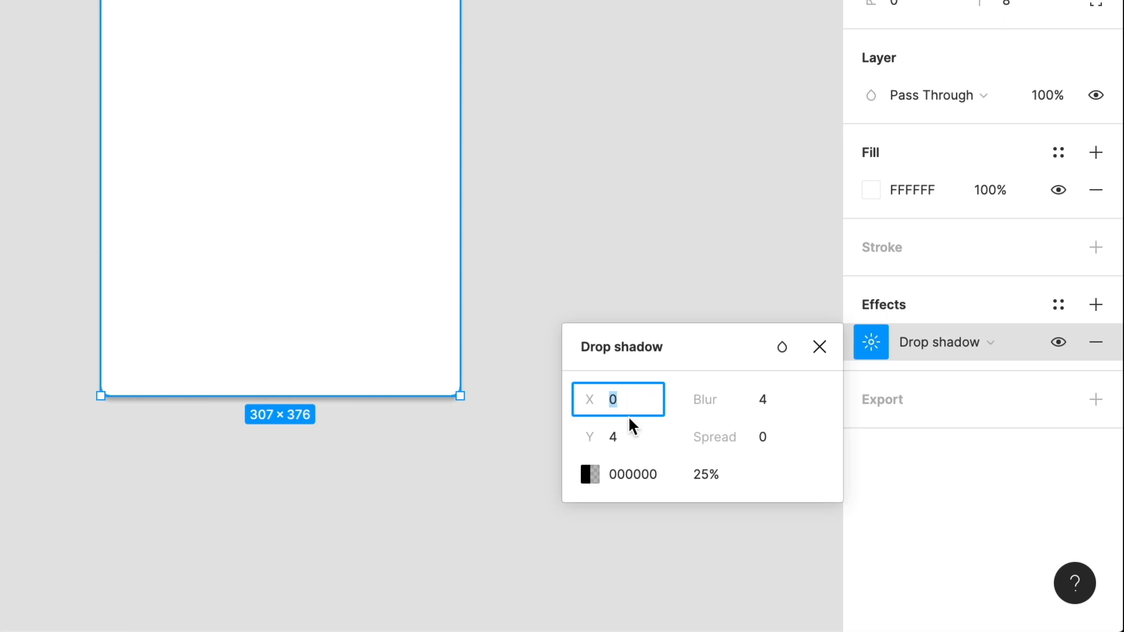
pyautogui.click(618, 437)
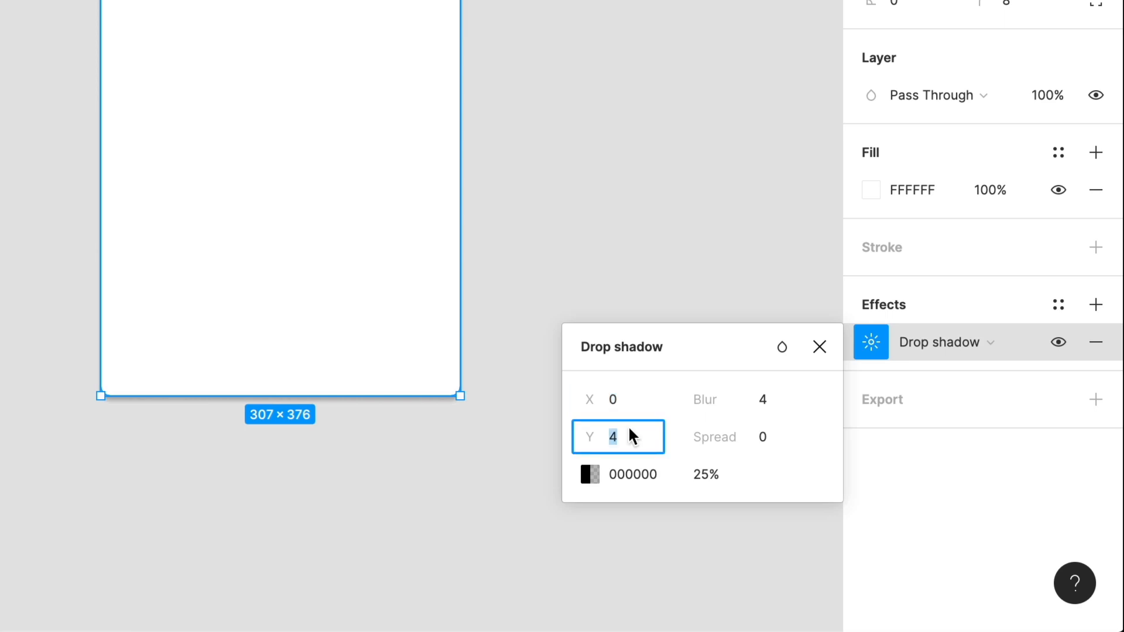
pyautogui.press('Tab')
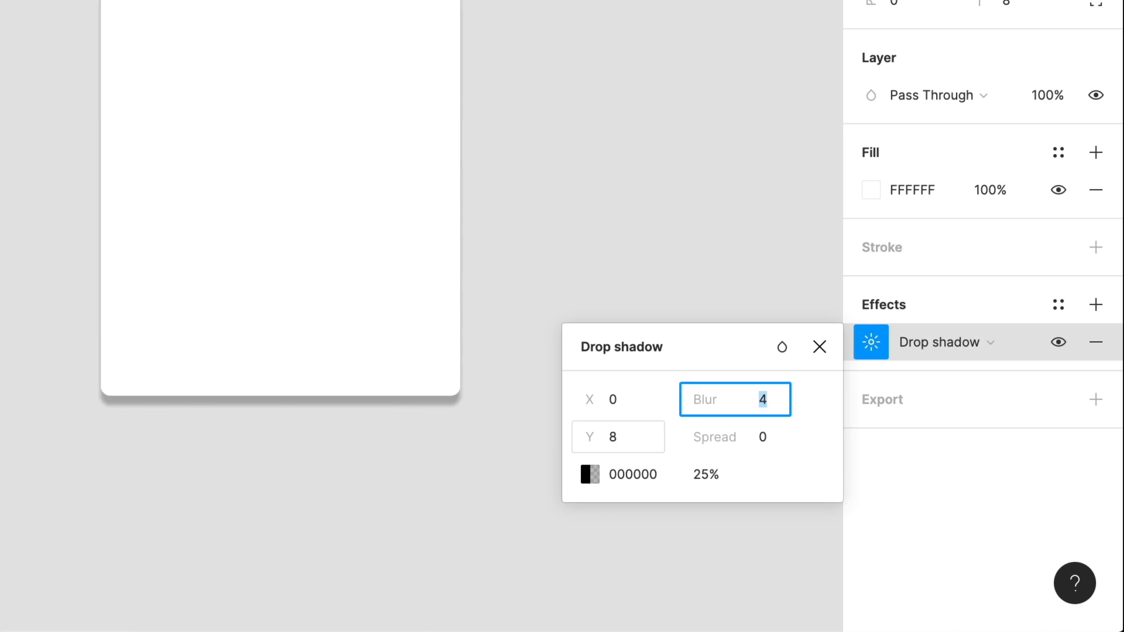
pyautogui.write('50')
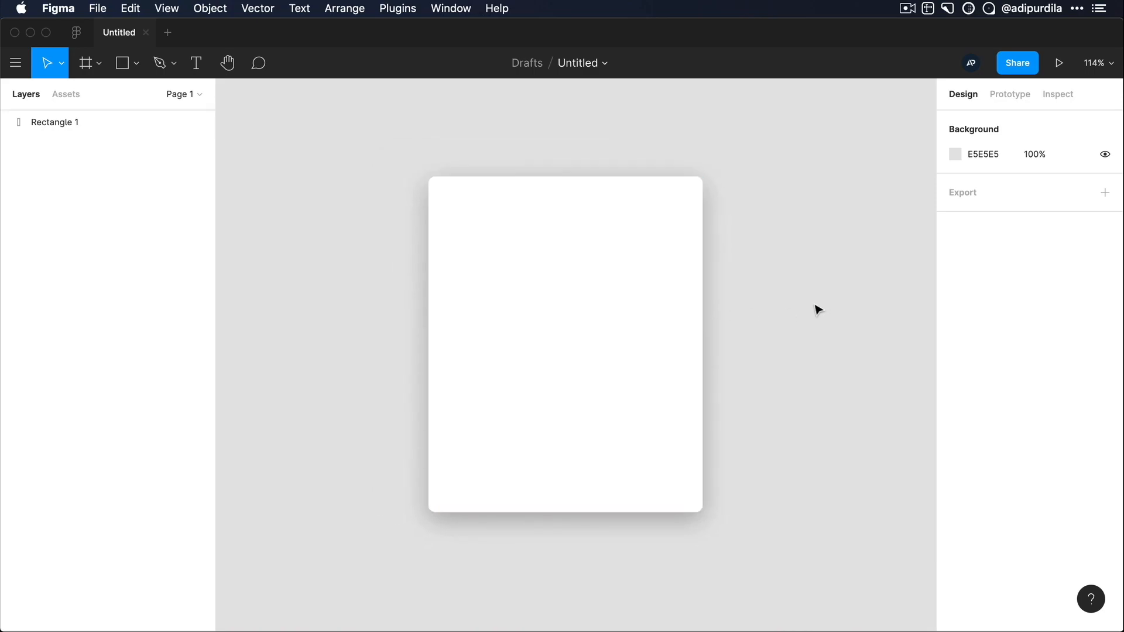
pyautogui.click(565, 341)
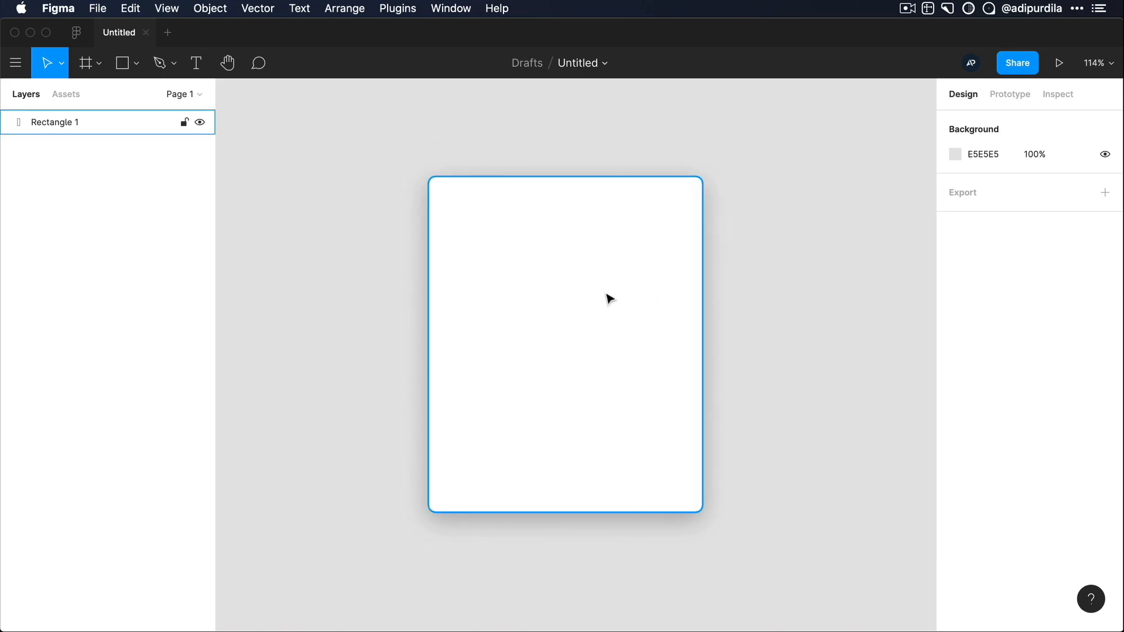
pyautogui.click(743, 352)
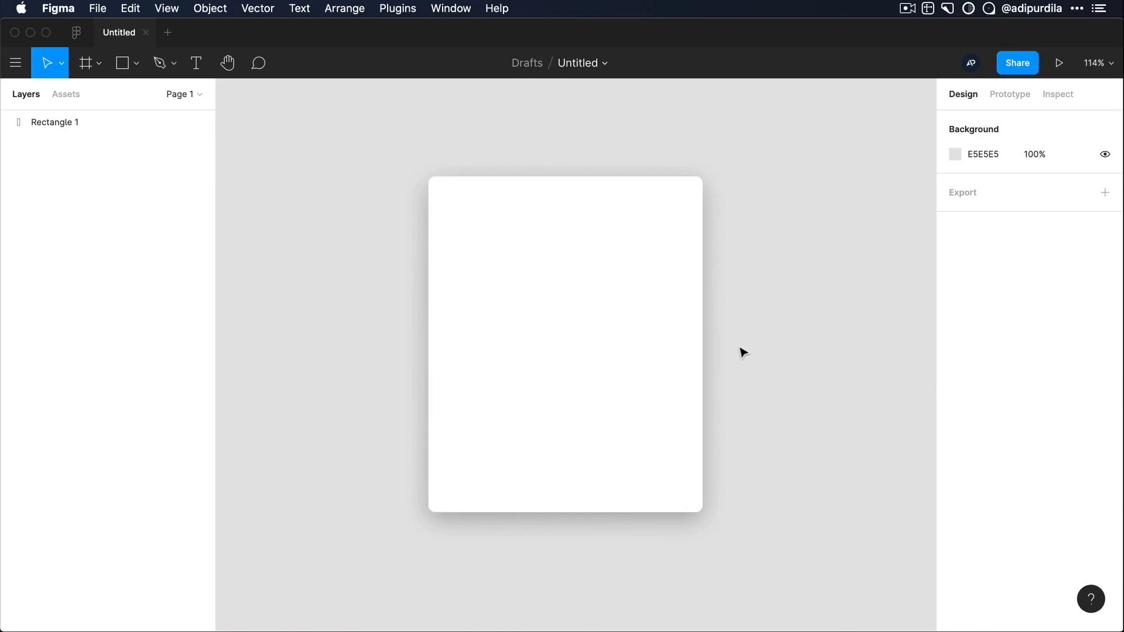
pyautogui.moveTo(763, 343)
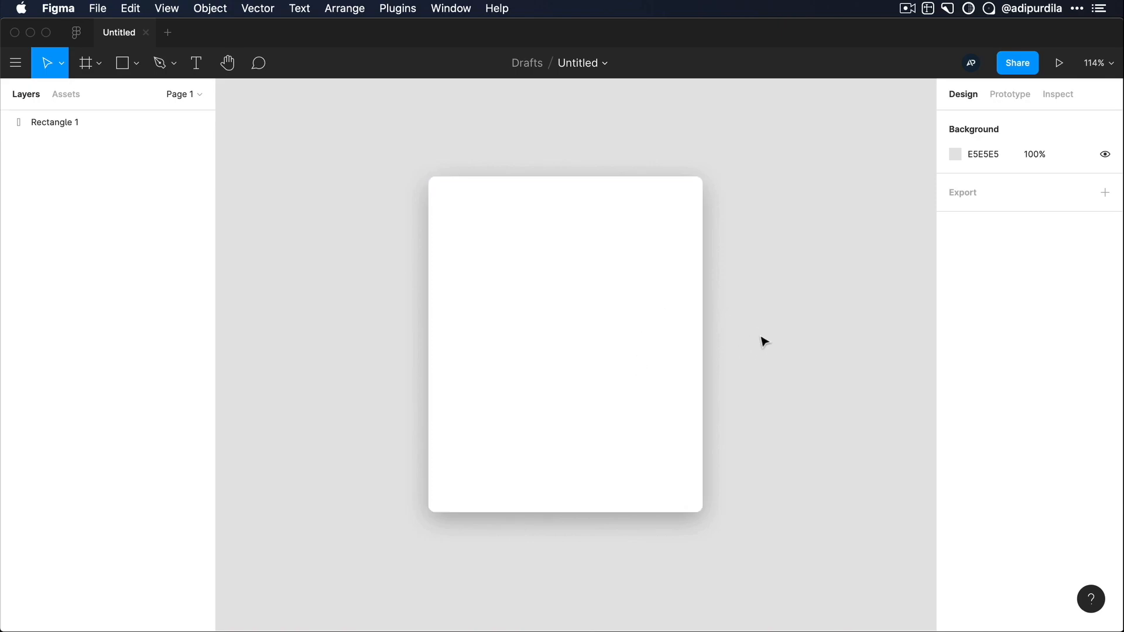
pyautogui.moveTo(731, 490)
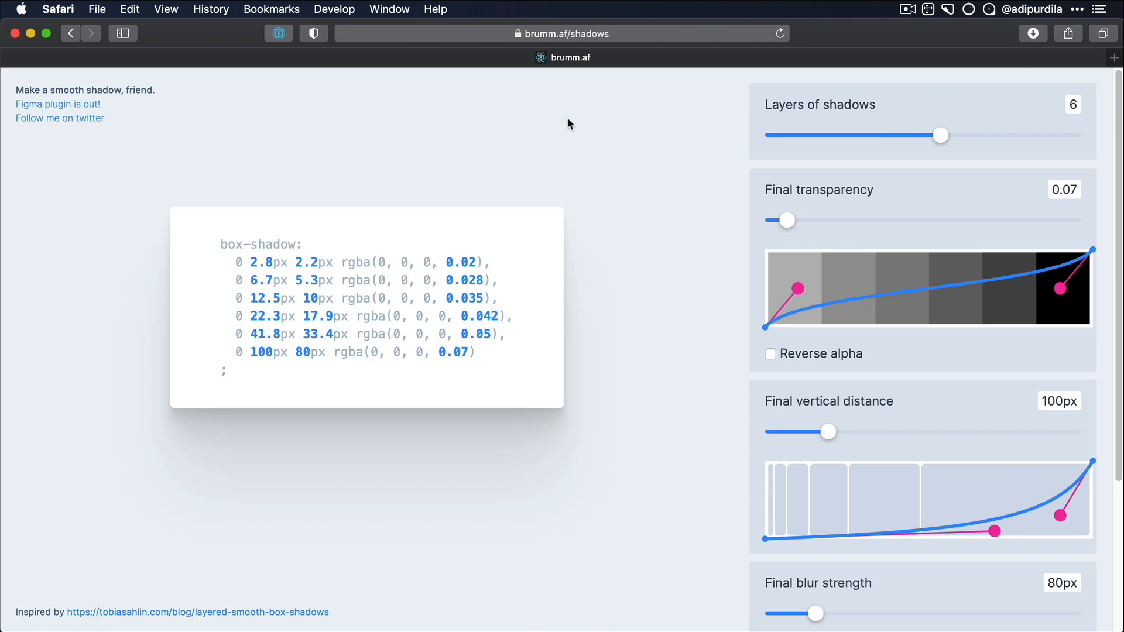
pyautogui.moveTo(524, 187)
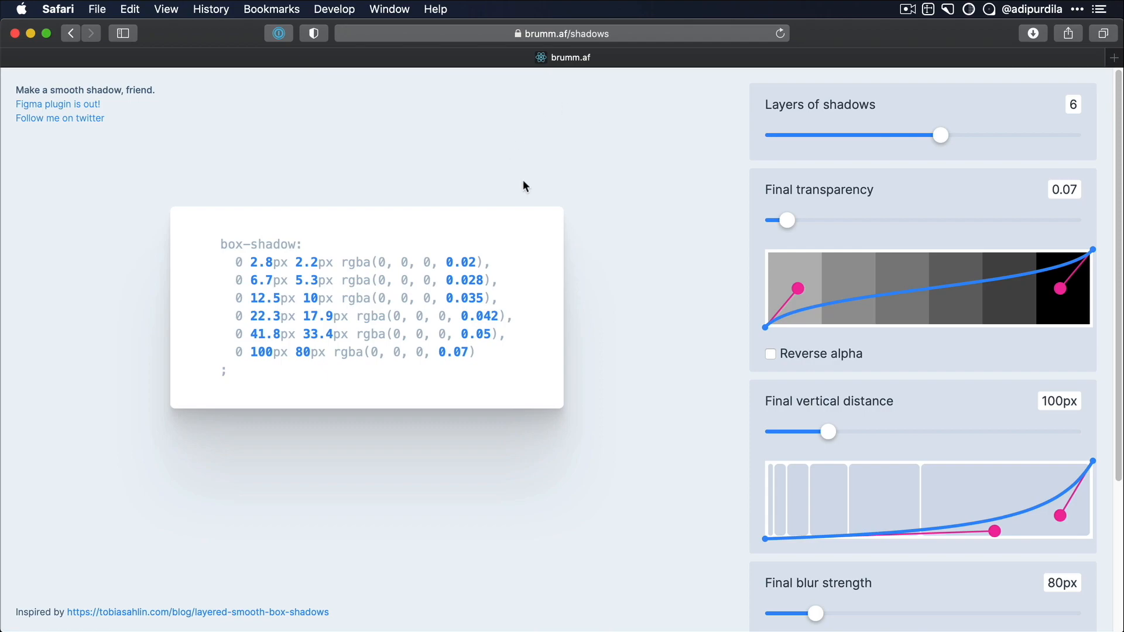
pyautogui.moveTo(941, 135)
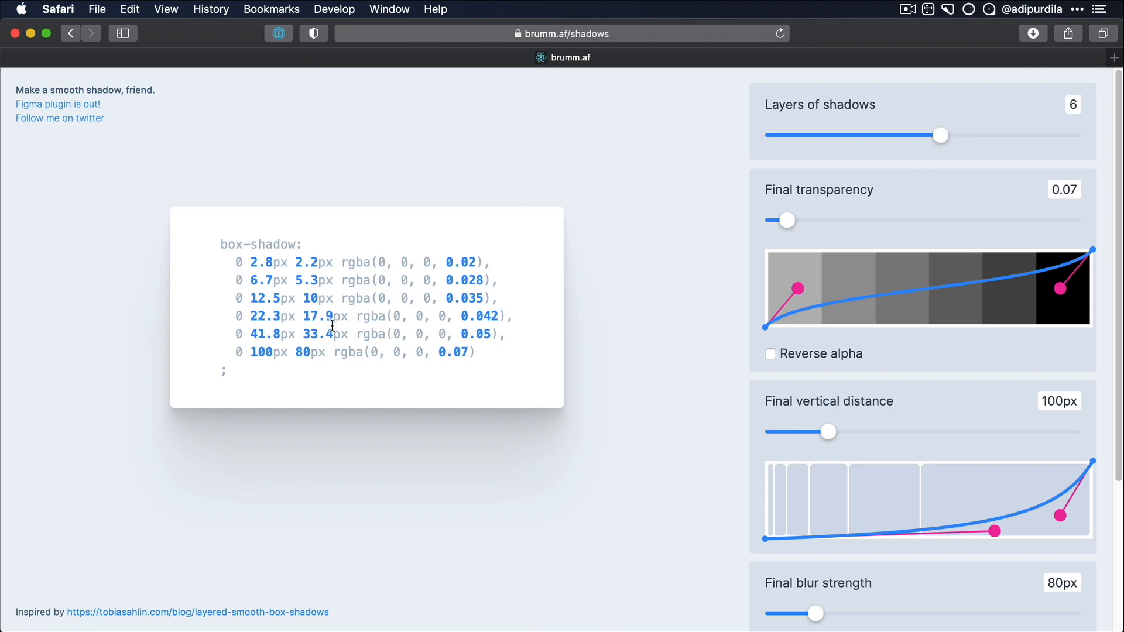
pyautogui.moveTo(166, 230)
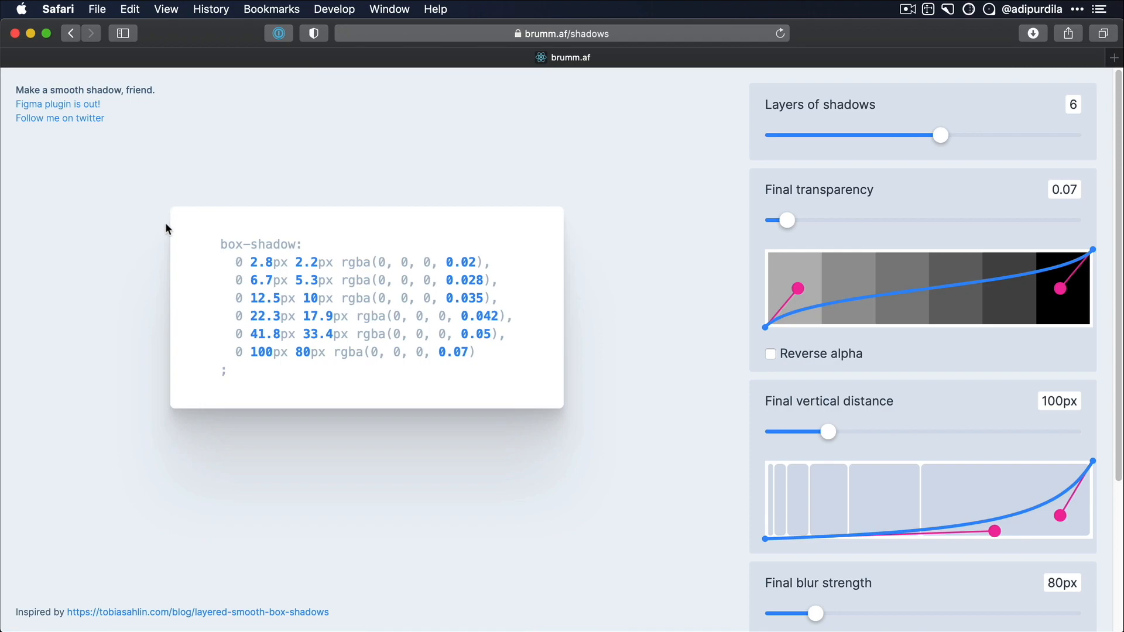
pyautogui.moveTo(486, 449)
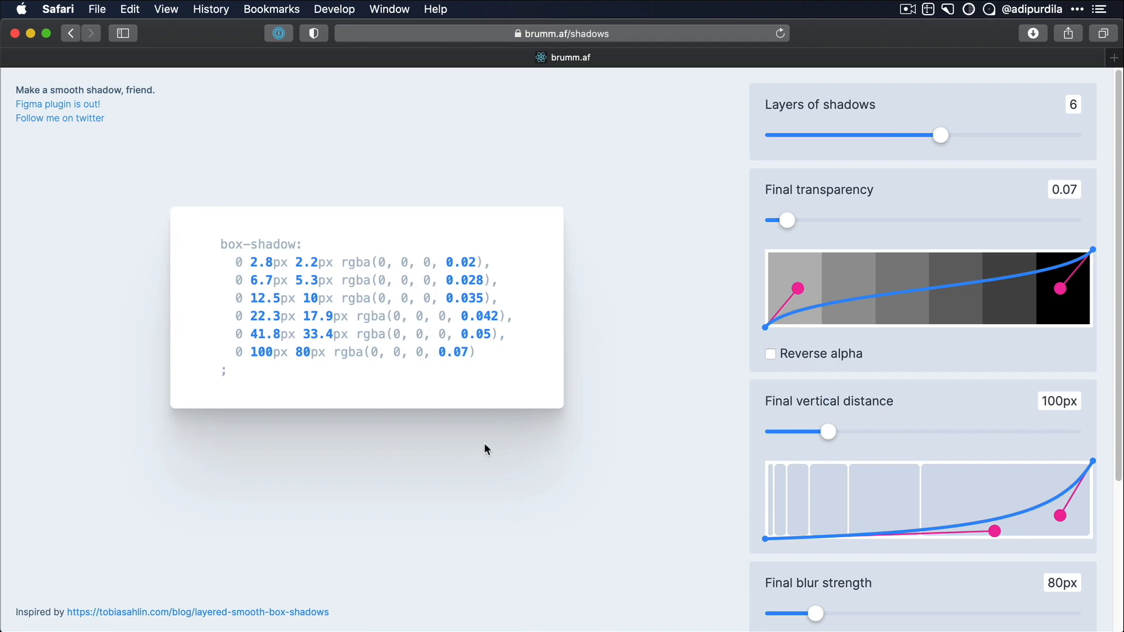
pyautogui.moveTo(593, 230)
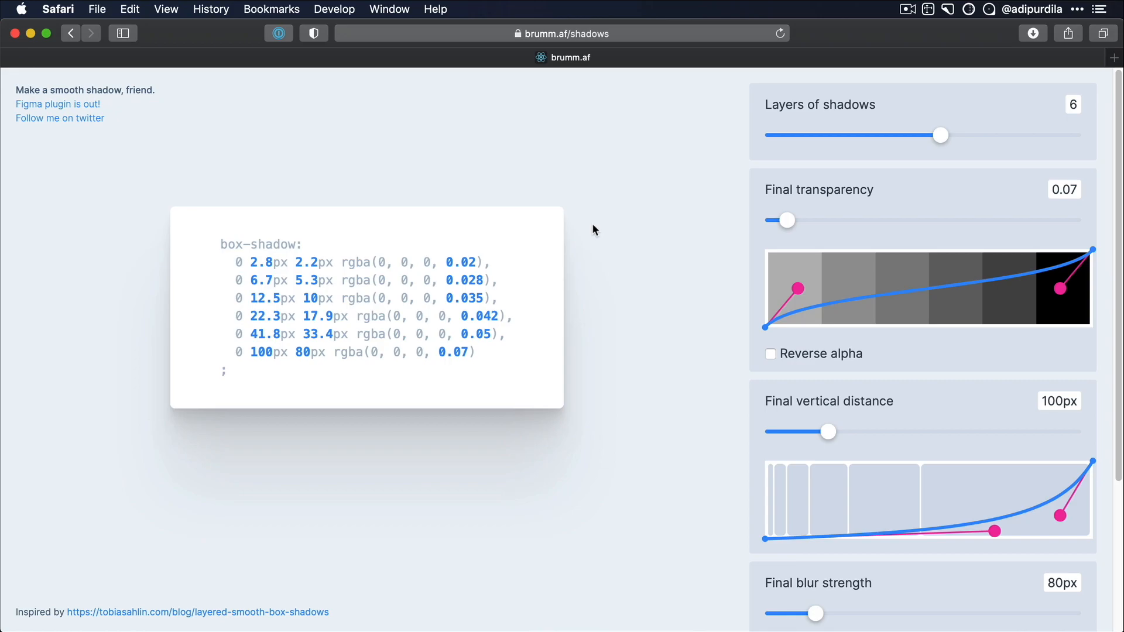
pyautogui.moveTo(332, 436)
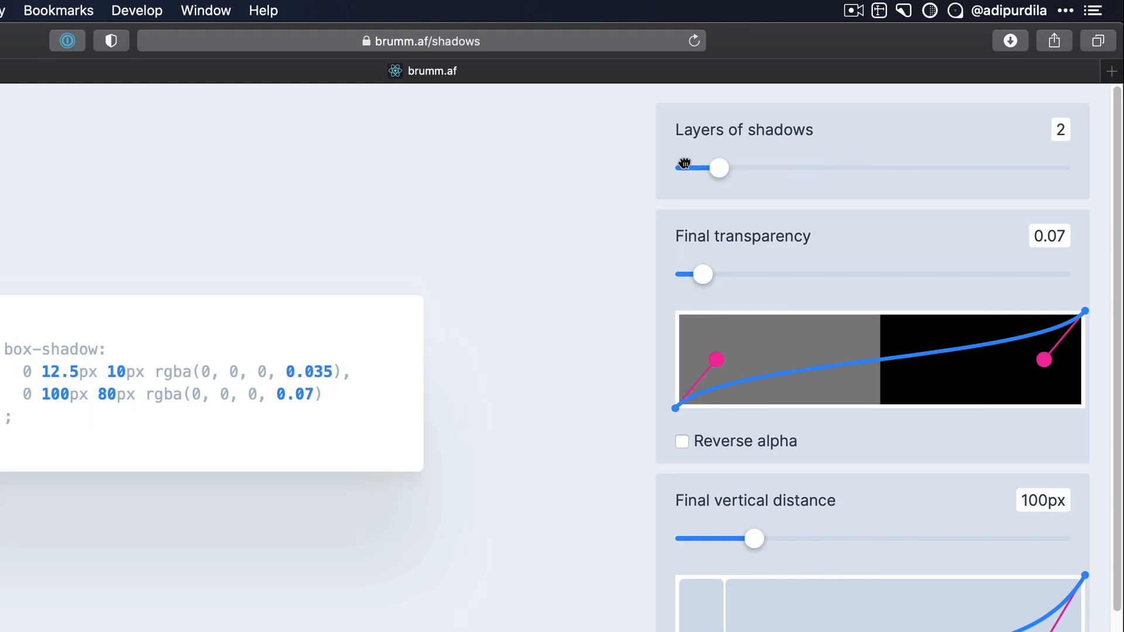
pyautogui.moveTo(718, 168); pyautogui.dragTo(675, 167)
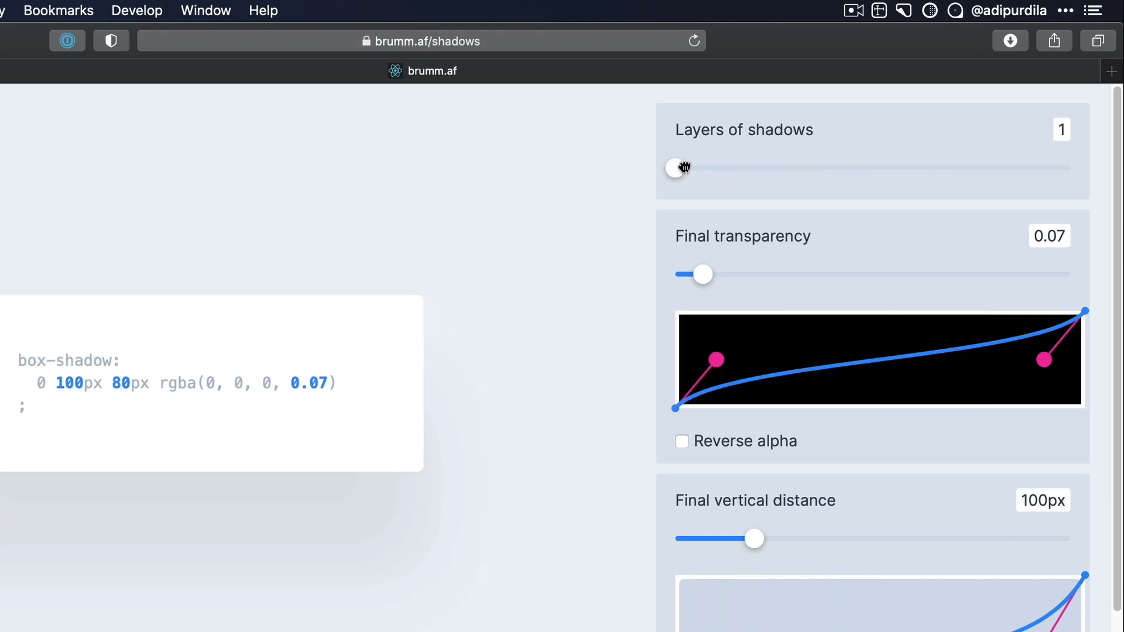
pyautogui.moveTo(675, 168); pyautogui.dragTo(850, 168)
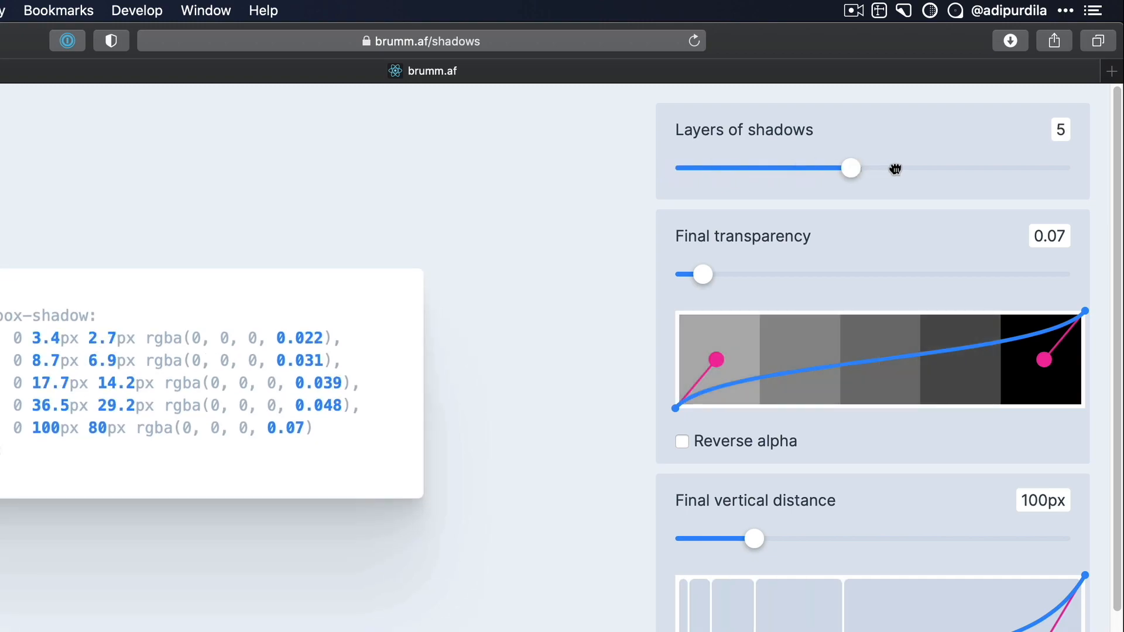
pyautogui.moveTo(851, 168); pyautogui.dragTo(1069, 167)
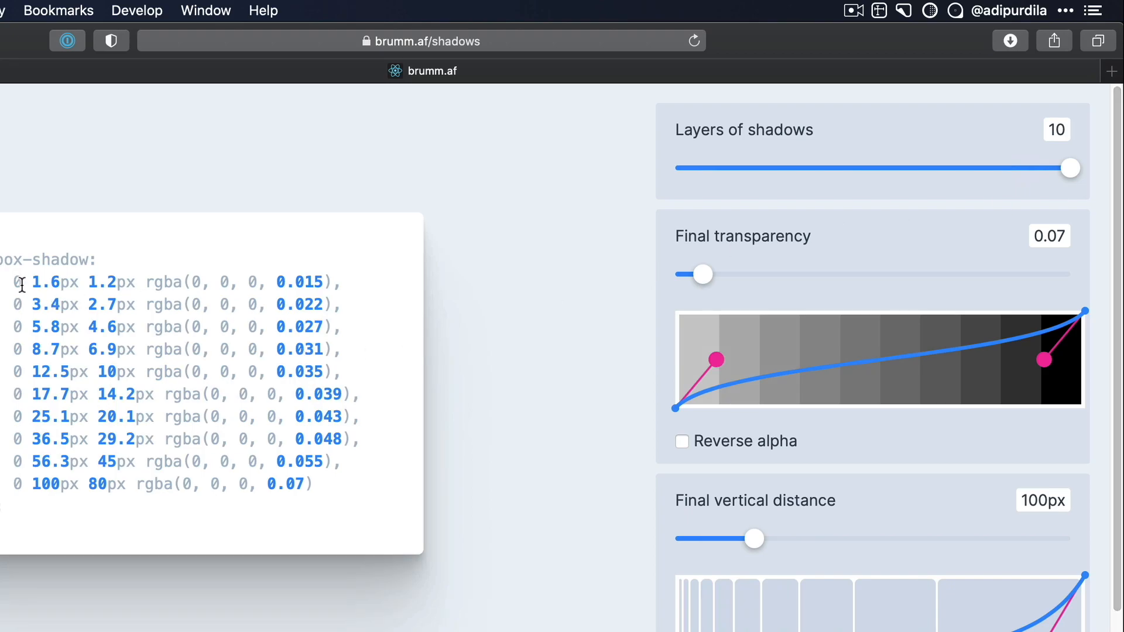
pyautogui.moveTo(19, 282); pyautogui.dragTo(312, 483)
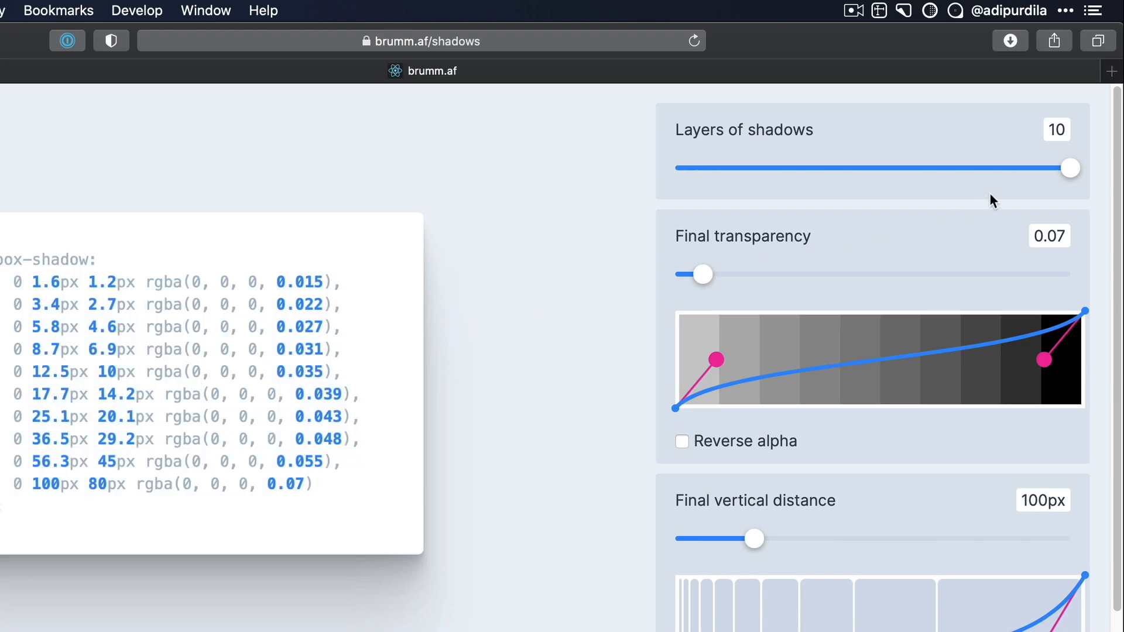
pyautogui.moveTo(1068, 167); pyautogui.dragTo(896, 168)
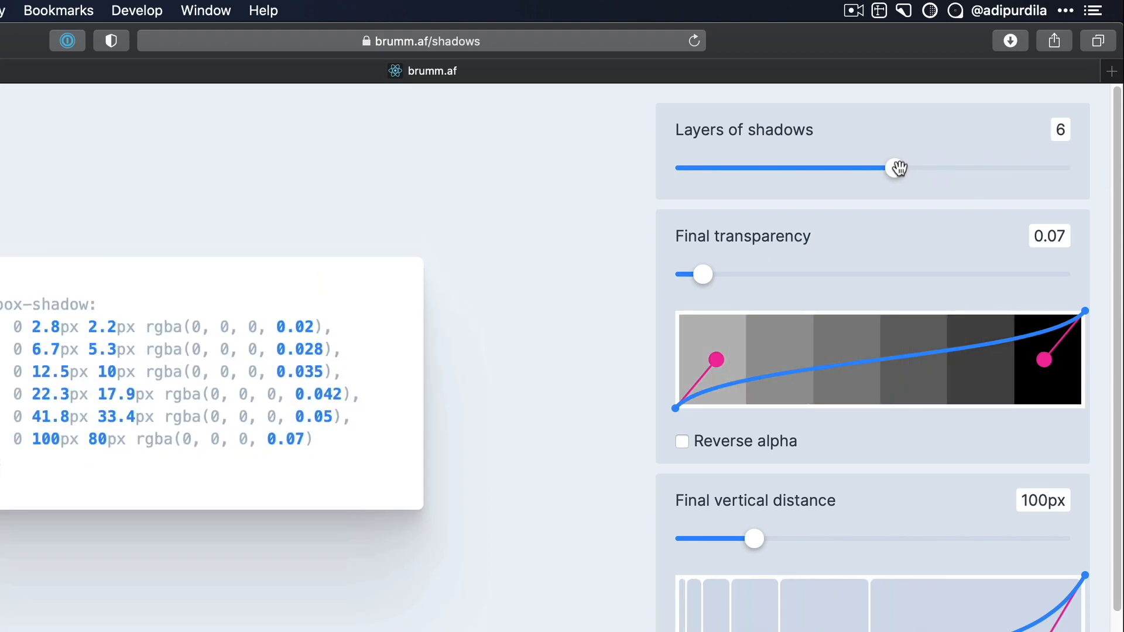
# Step: Nudge the transparency curve's lower handle and toggle Reverse alpha on then off, leaving alphas 0.02 to 0.07
pyautogui.scroll(-3)
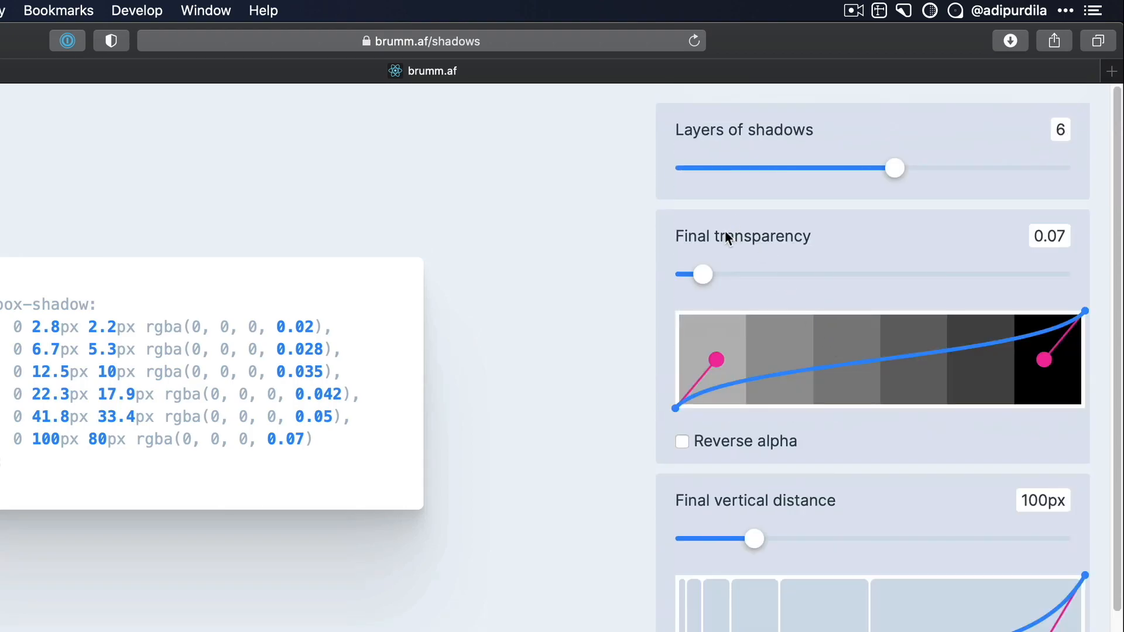
pyautogui.moveTo(726, 359)
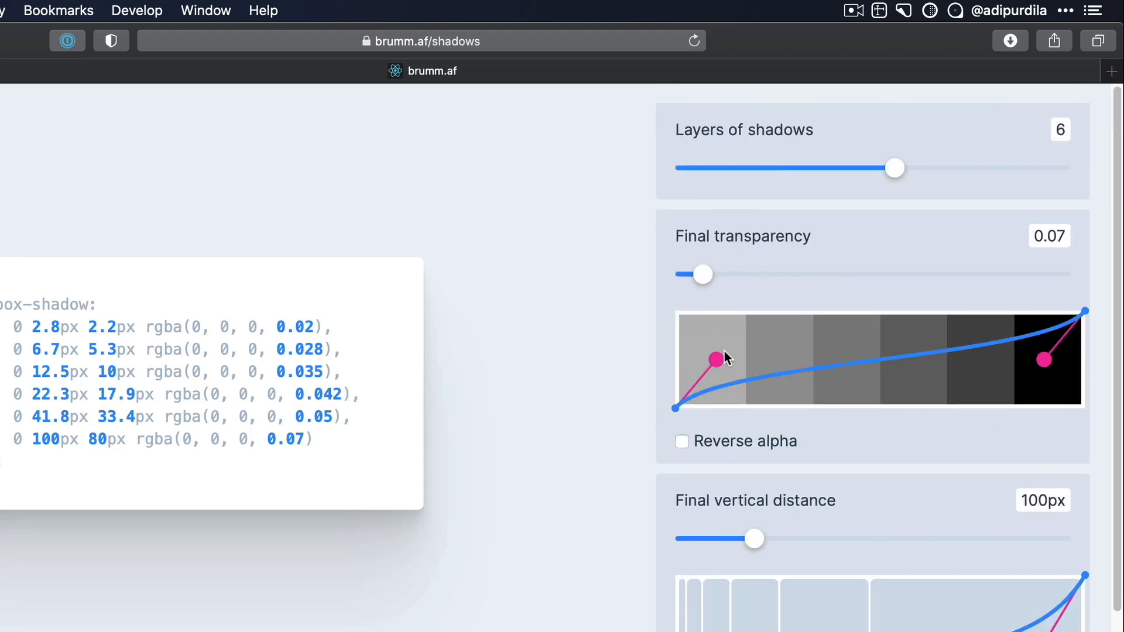
pyautogui.moveTo(715, 359); pyautogui.dragTo(720, 362)
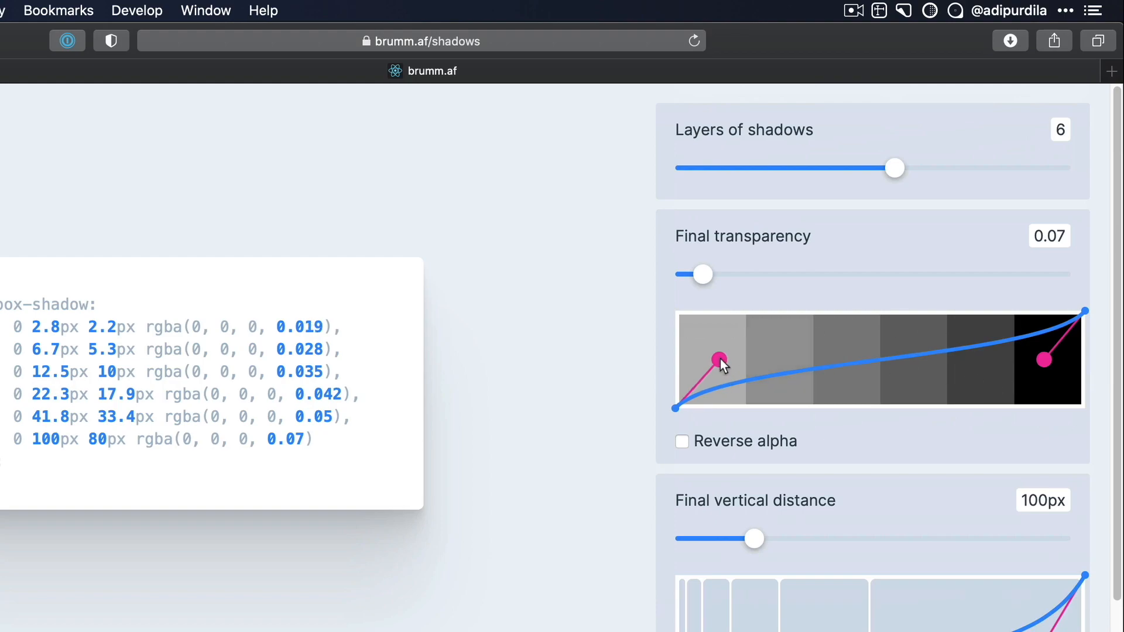
pyautogui.moveTo(720, 359); pyautogui.dragTo(717, 362)
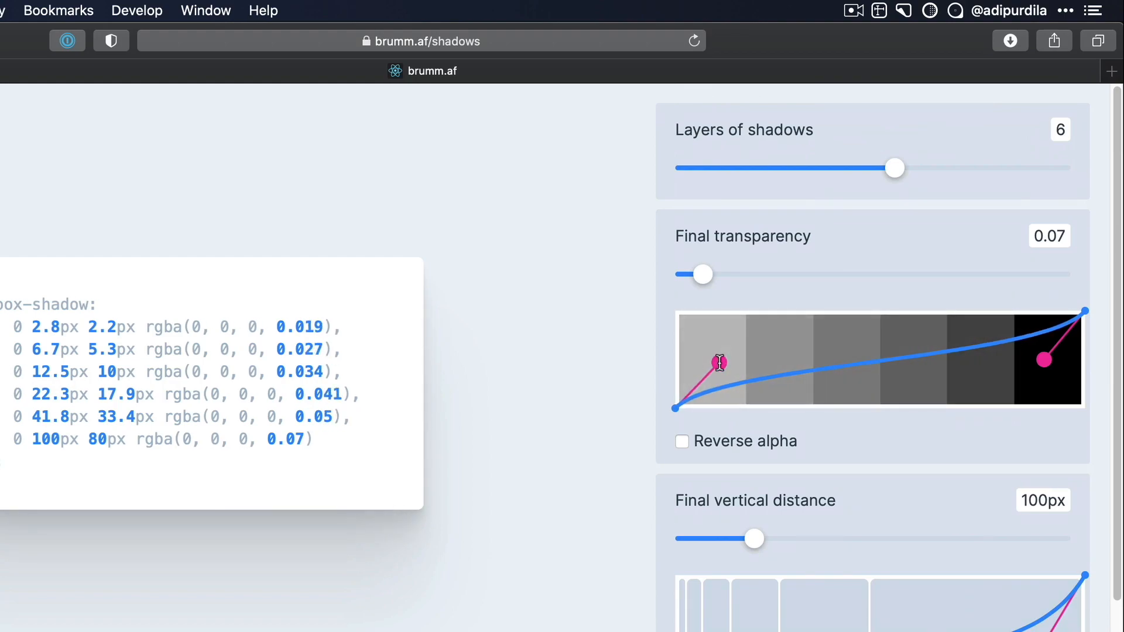
pyautogui.moveTo(717, 362); pyautogui.dragTo(724, 356)
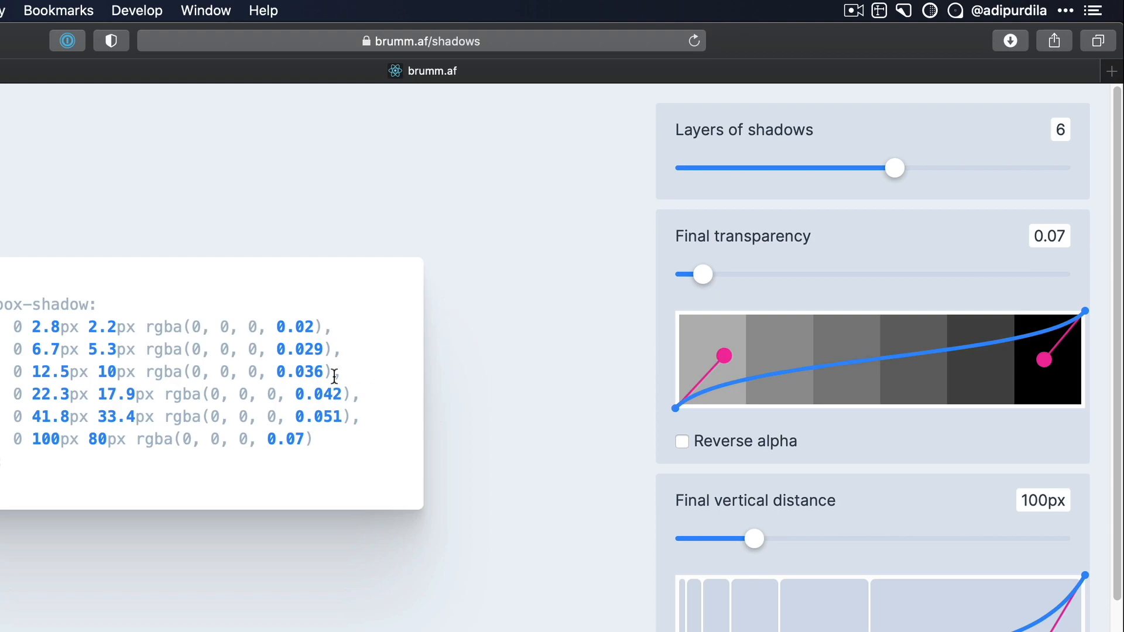
pyautogui.moveTo(175, 563)
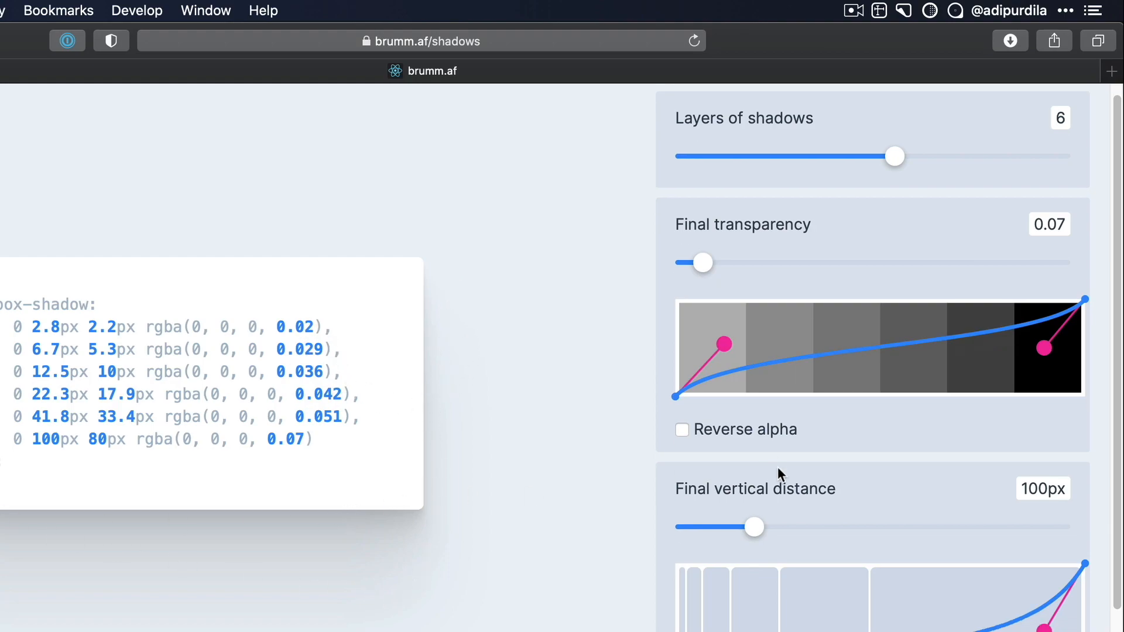
pyautogui.click(681, 429)
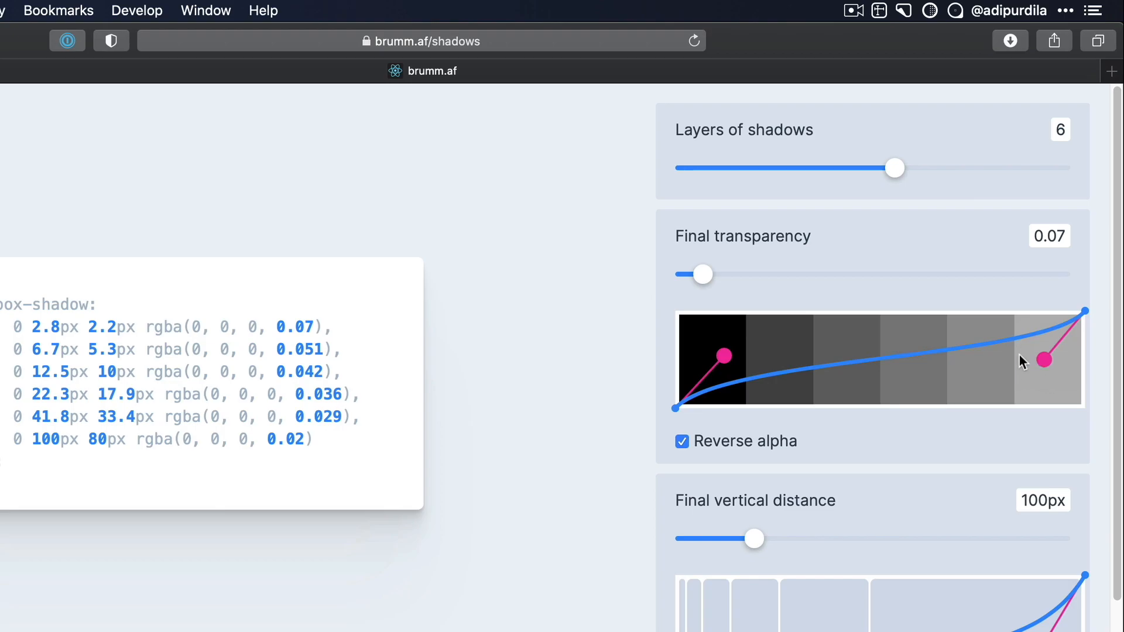
pyautogui.click(681, 441)
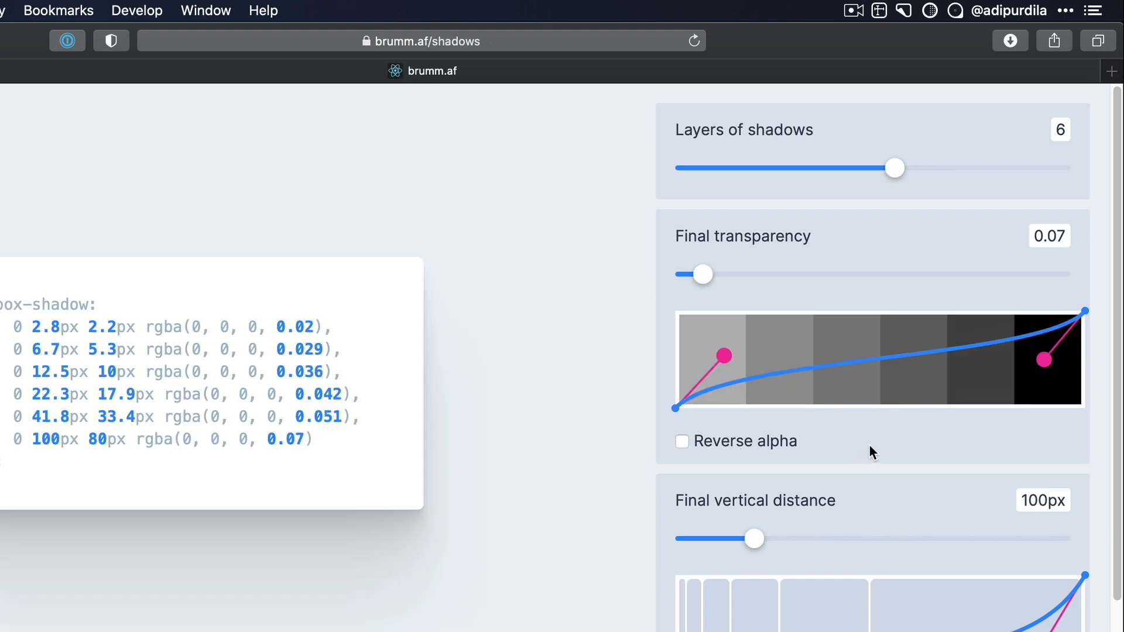
# Step: Drag the Final vertical distance slider up to 500px, then settle it at 194px
pyautogui.scroll(-3)
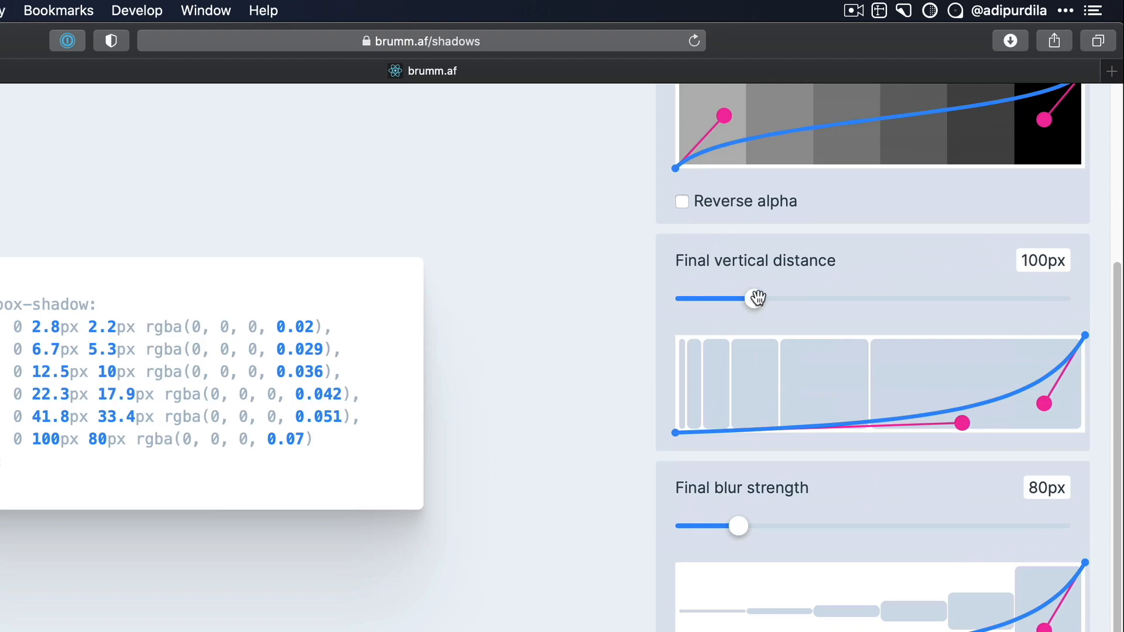
pyautogui.moveTo(757, 299); pyautogui.dragTo(968, 303)
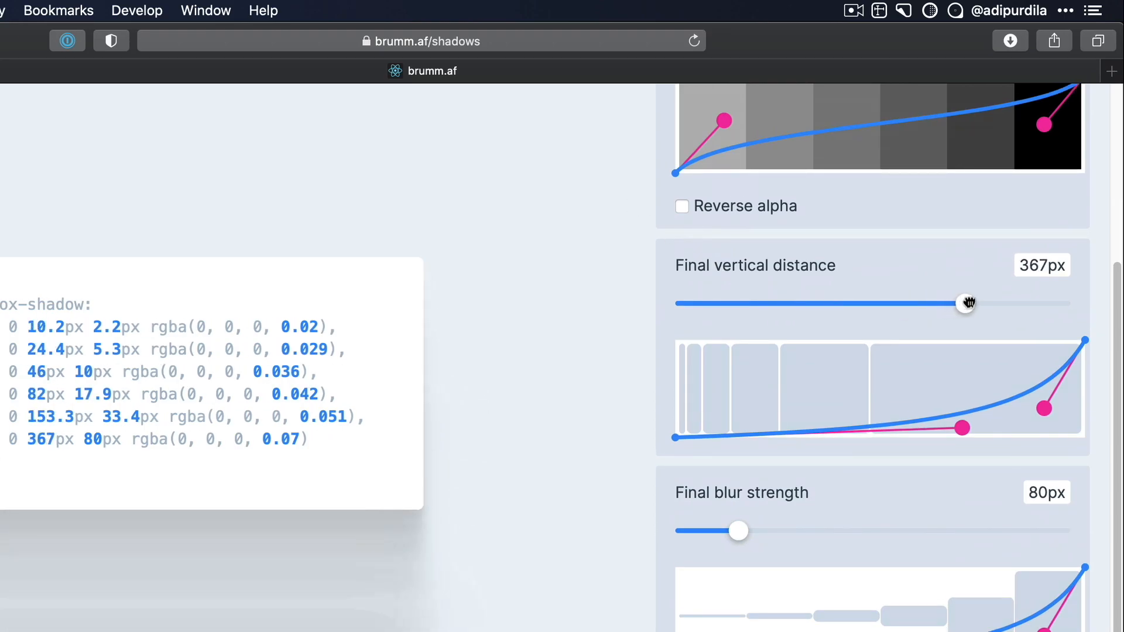
pyautogui.moveTo(967, 304); pyautogui.dragTo(1081, 242)
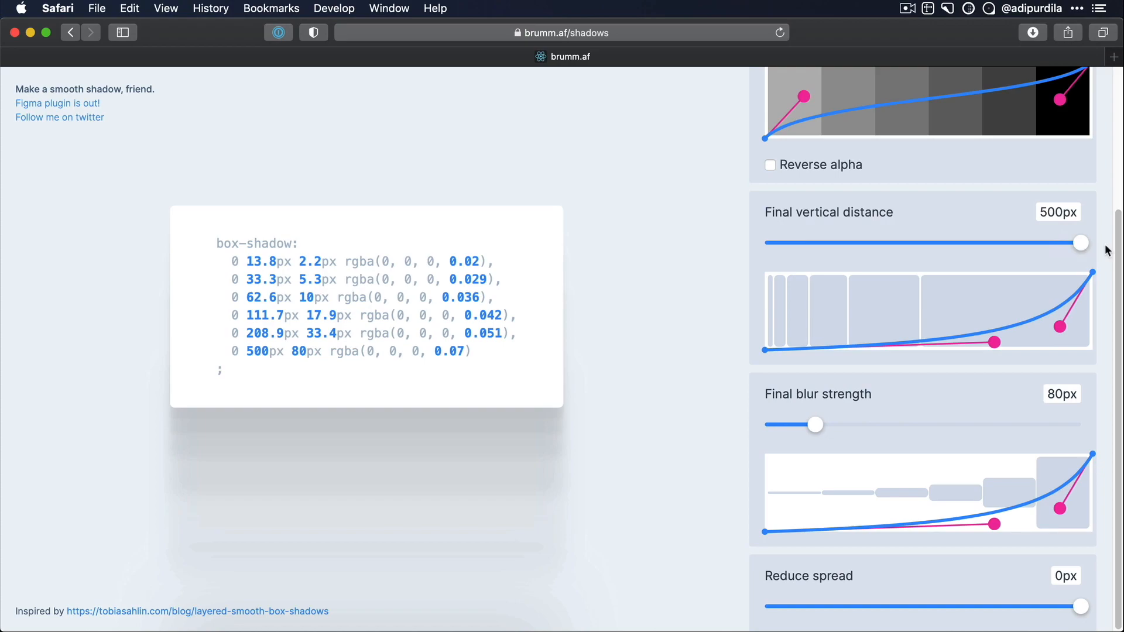
pyautogui.moveTo(564, 459)
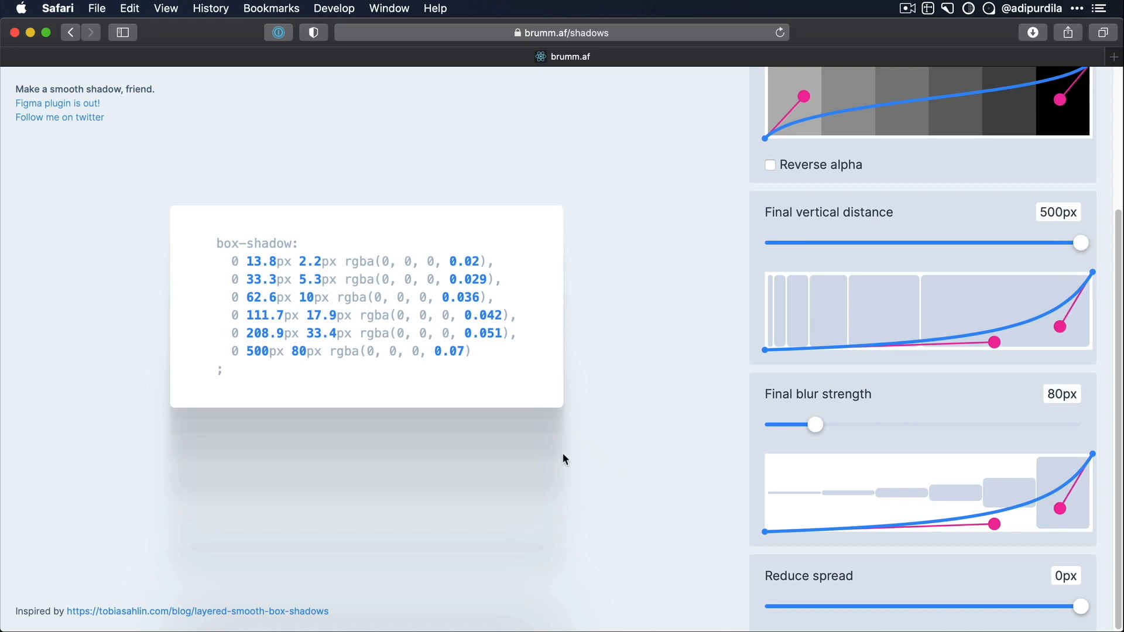
pyautogui.moveTo(179, 495)
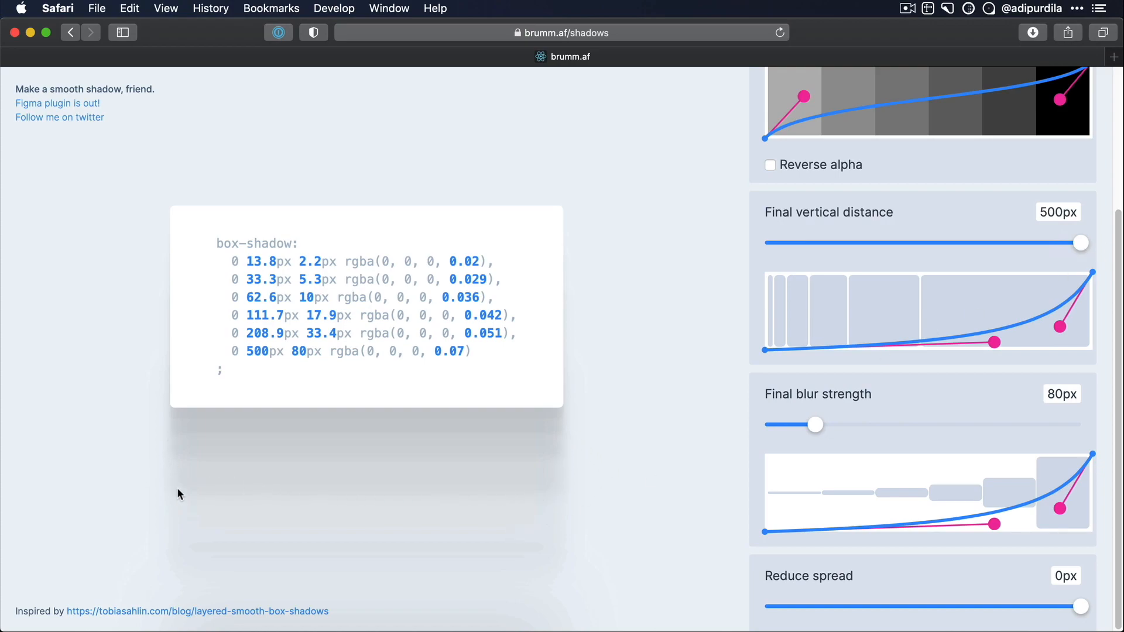
pyautogui.moveTo(392, 472)
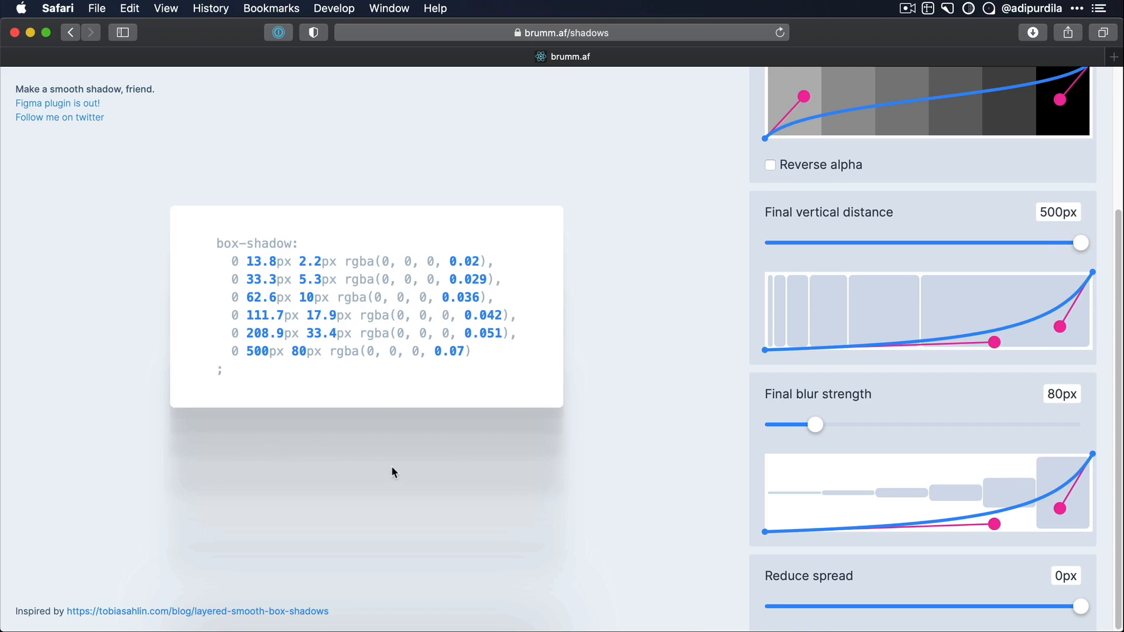
pyautogui.moveTo(1081, 242); pyautogui.dragTo(889, 243)
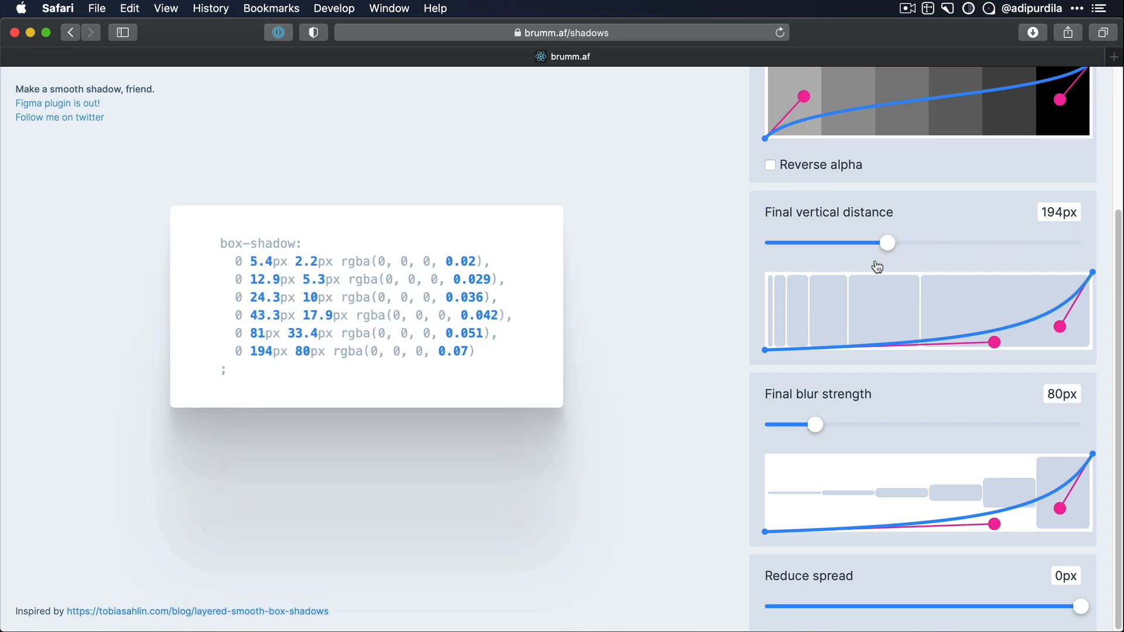
pyautogui.moveTo(989, 562)
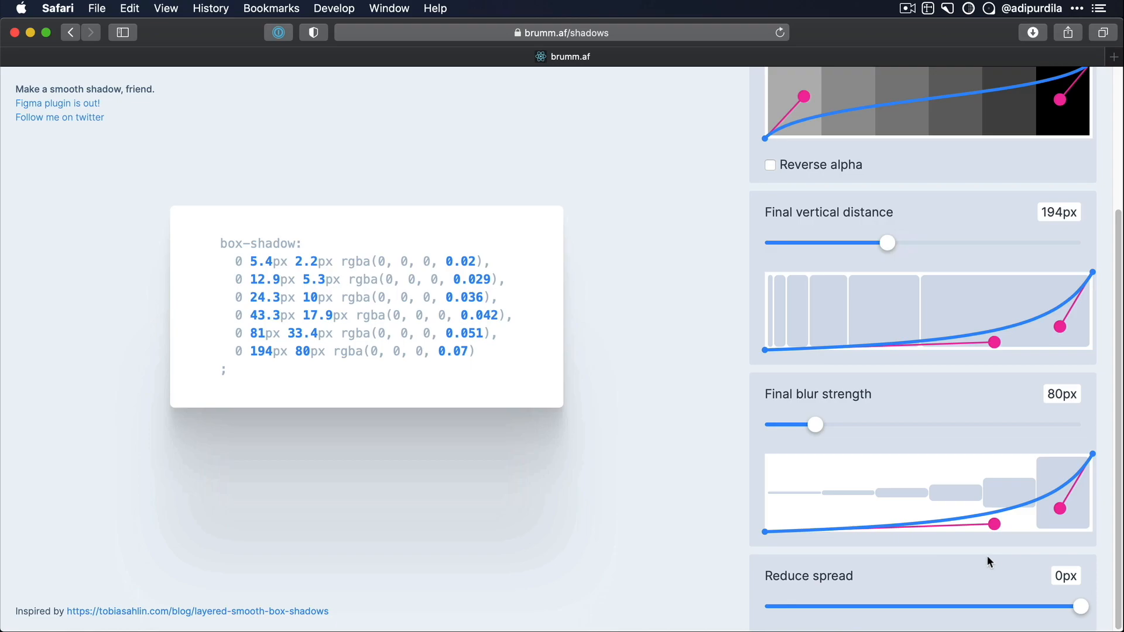
pyautogui.moveTo(921, 408)
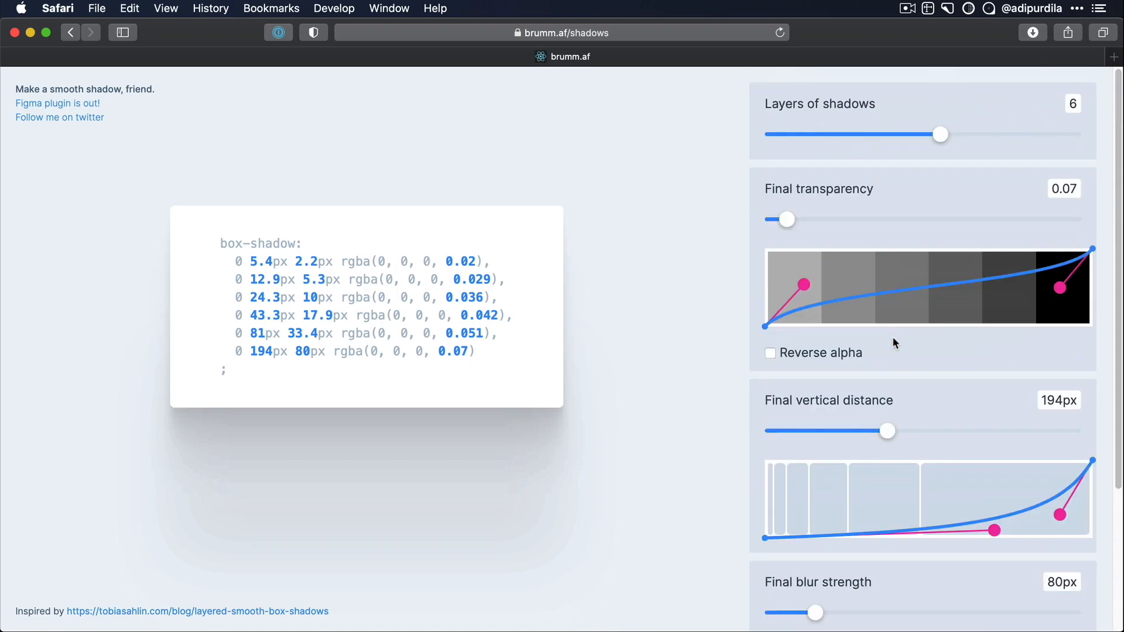
pyautogui.moveTo(567, 442)
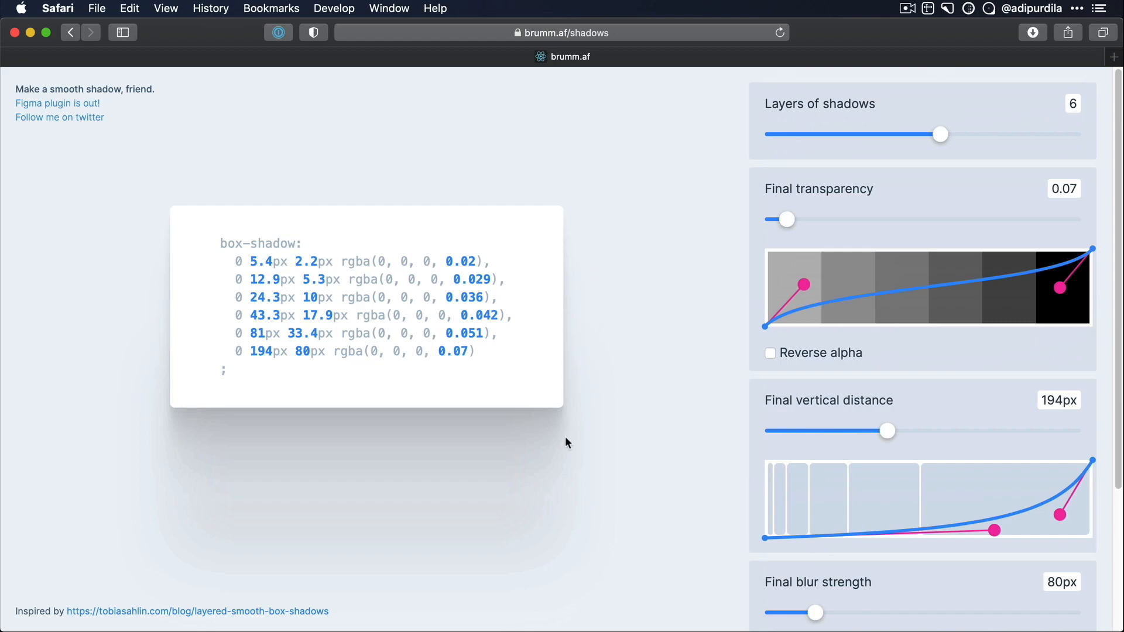
pyautogui.moveTo(384, 449)
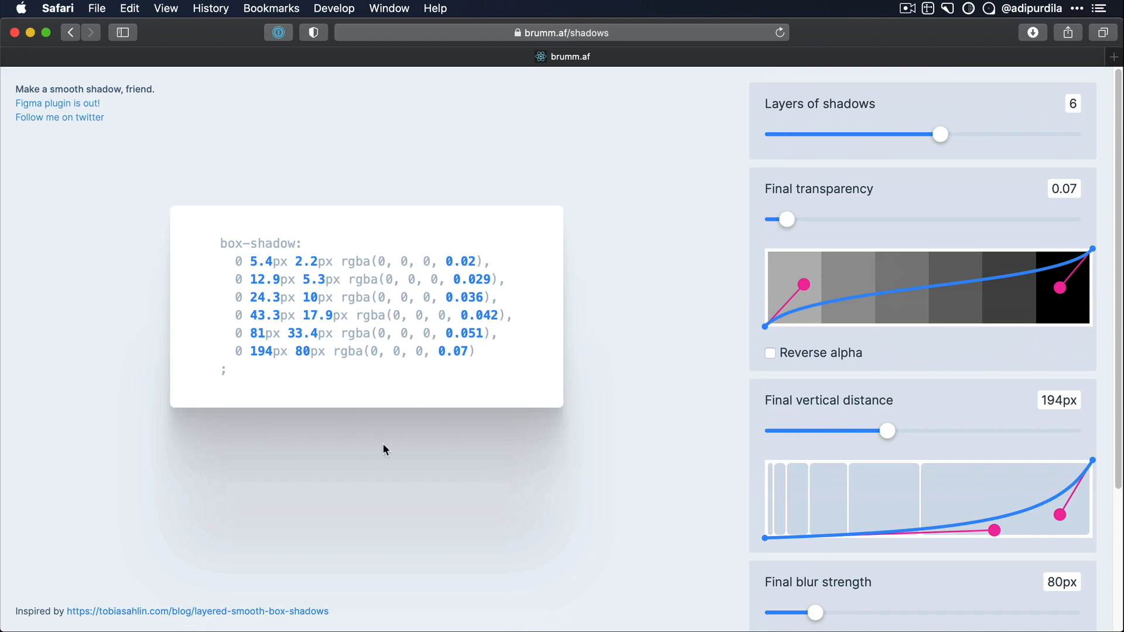
# Step: Reload the page to reset the generator and select the whole box-shadow code block
pyautogui.press('cmd+r')
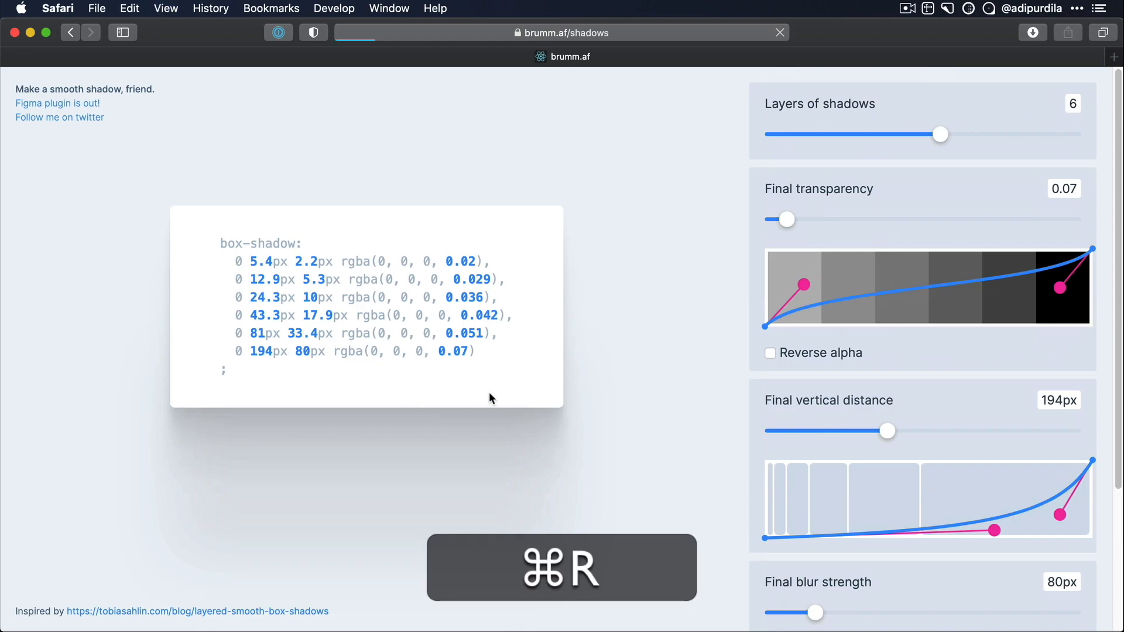
pyautogui.moveTo(888, 431); pyautogui.dragTo(828, 431)
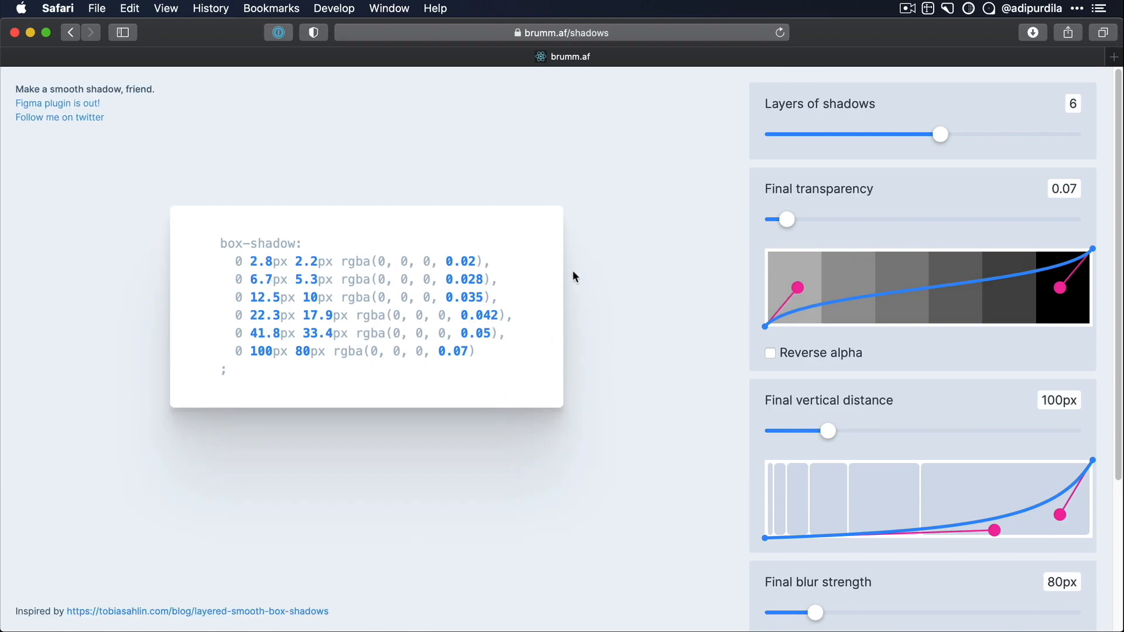
pyautogui.moveTo(439, 436)
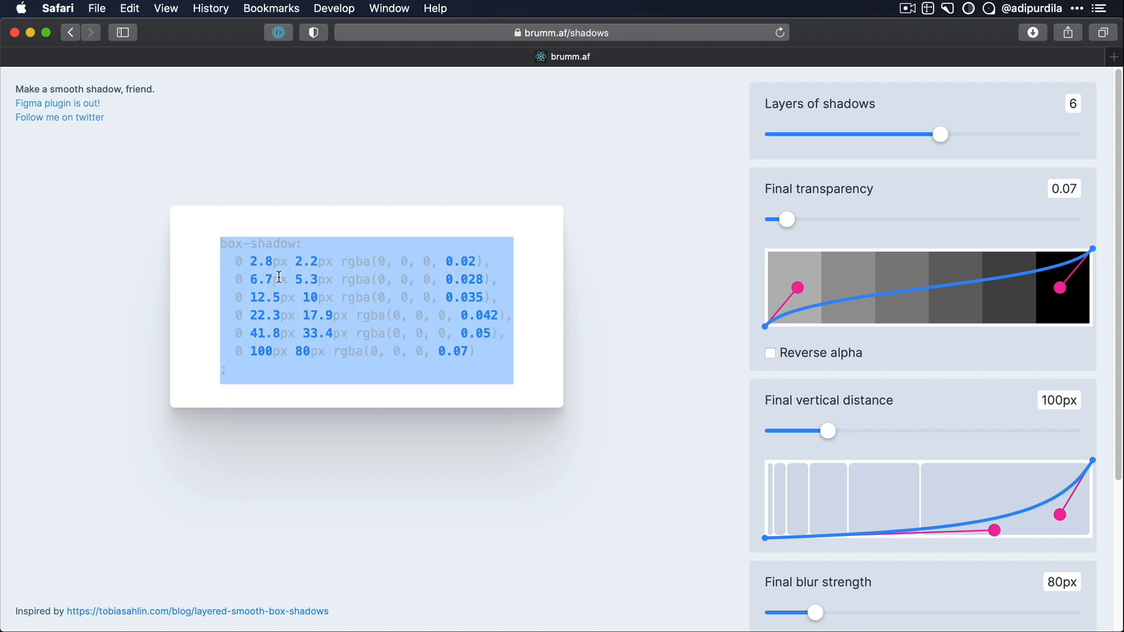
pyautogui.moveTo(301, 278)
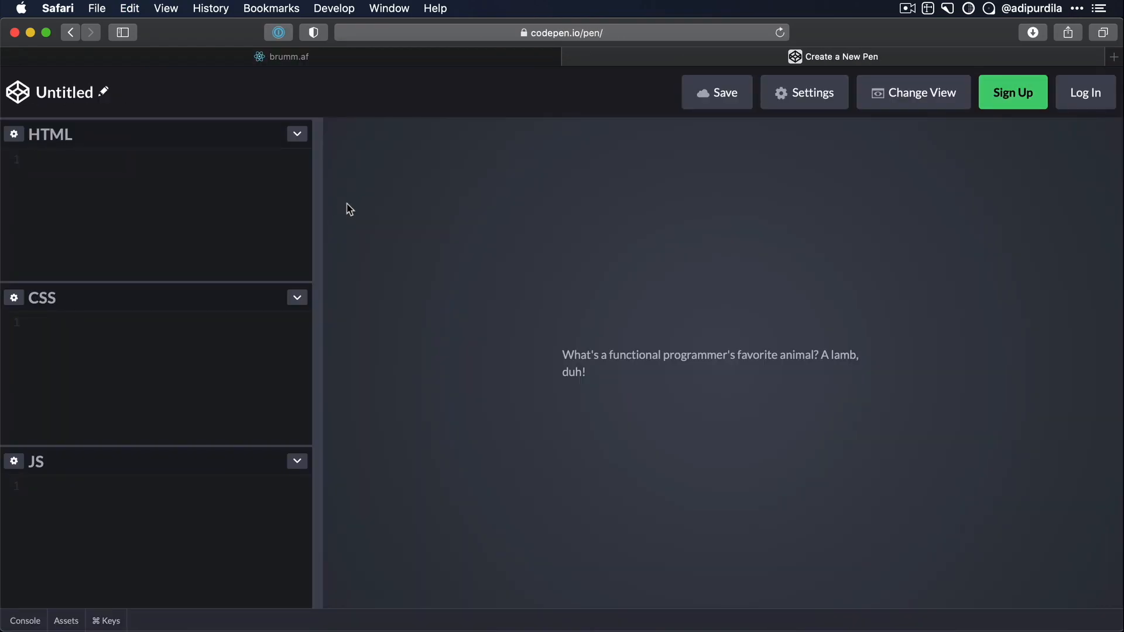
# Step: Add a box-shadow: property to the .container rule in the CSS editor
pyautogui.write('.container {')
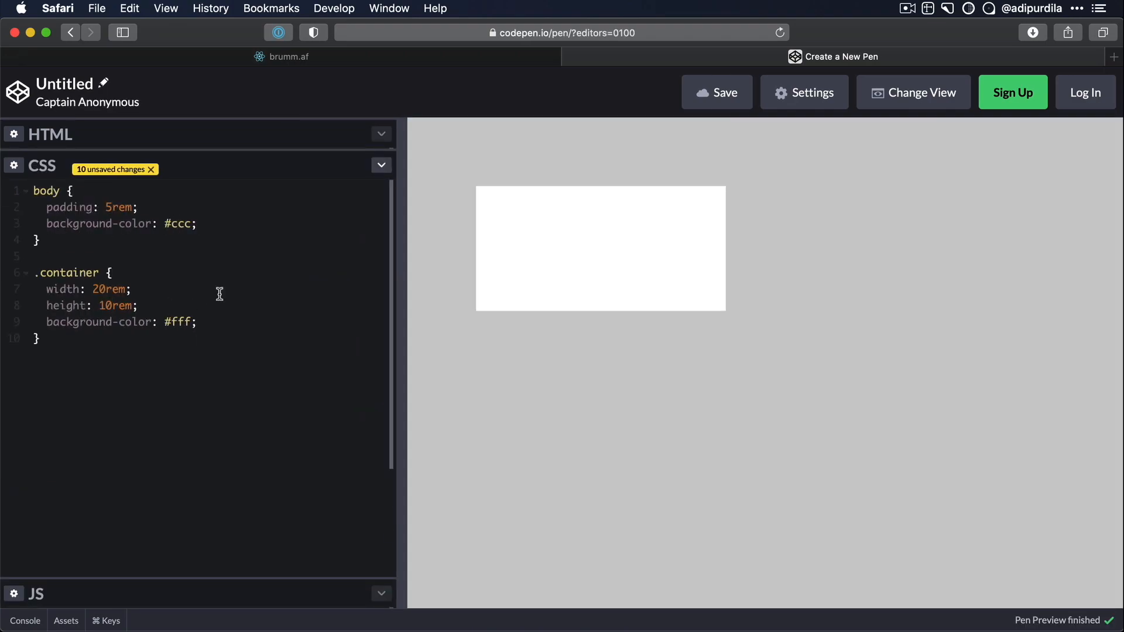
pyautogui.write('b')
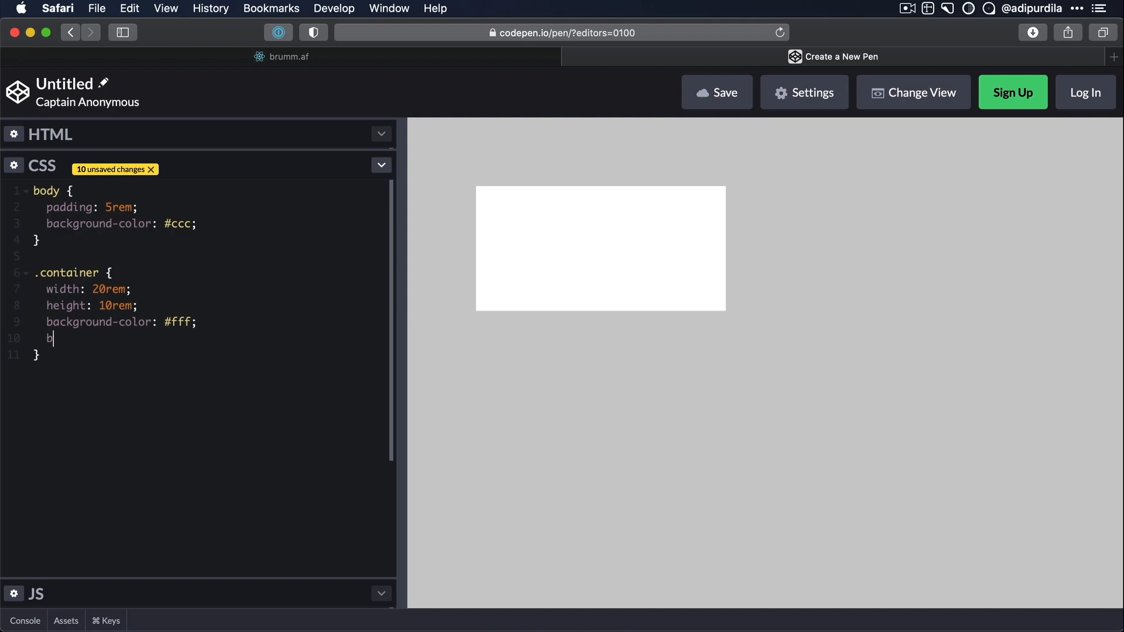
pyautogui.write('ox-shadow:')
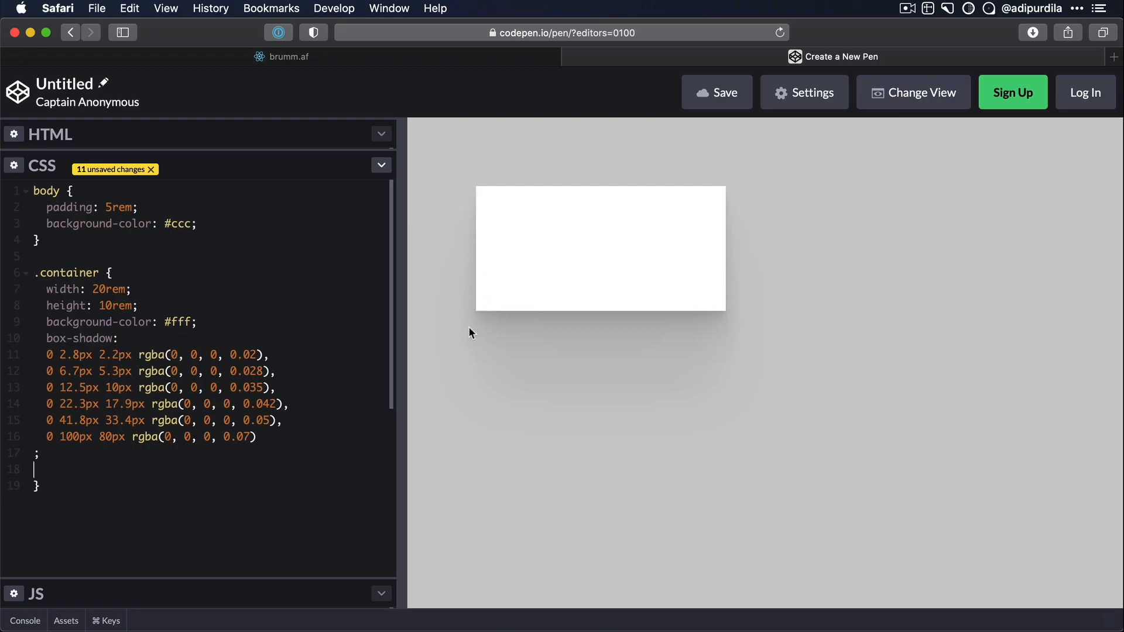
pyautogui.moveTo(485, 164)
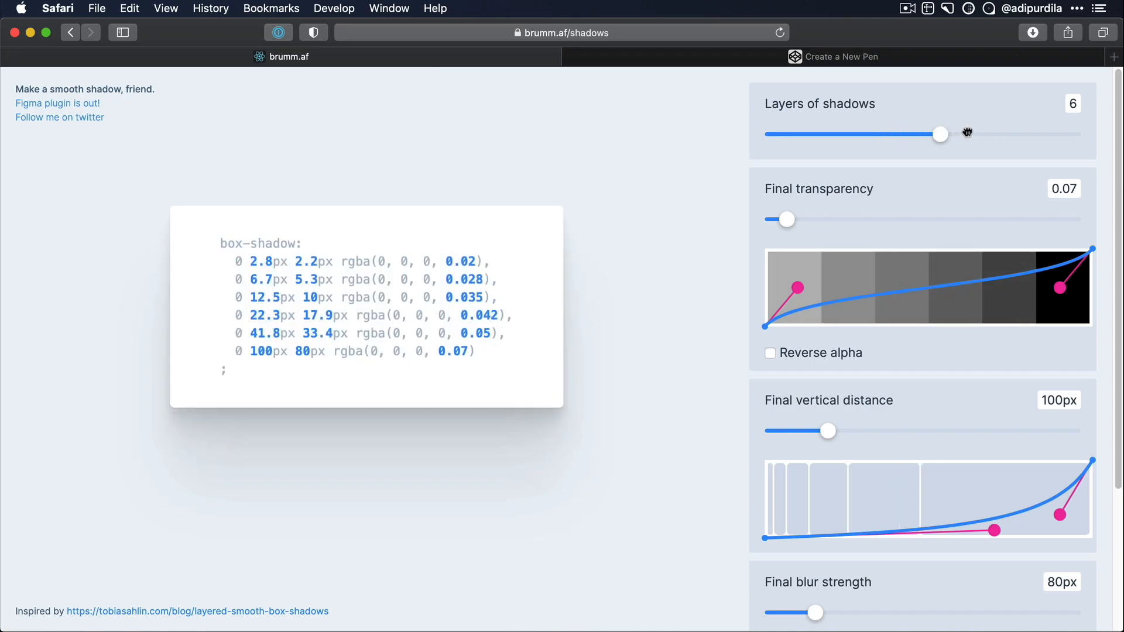
# Step: Drag the Layers of shadows slider from 6 to 7
pyautogui.moveTo(941, 134); pyautogui.dragTo(975, 134)
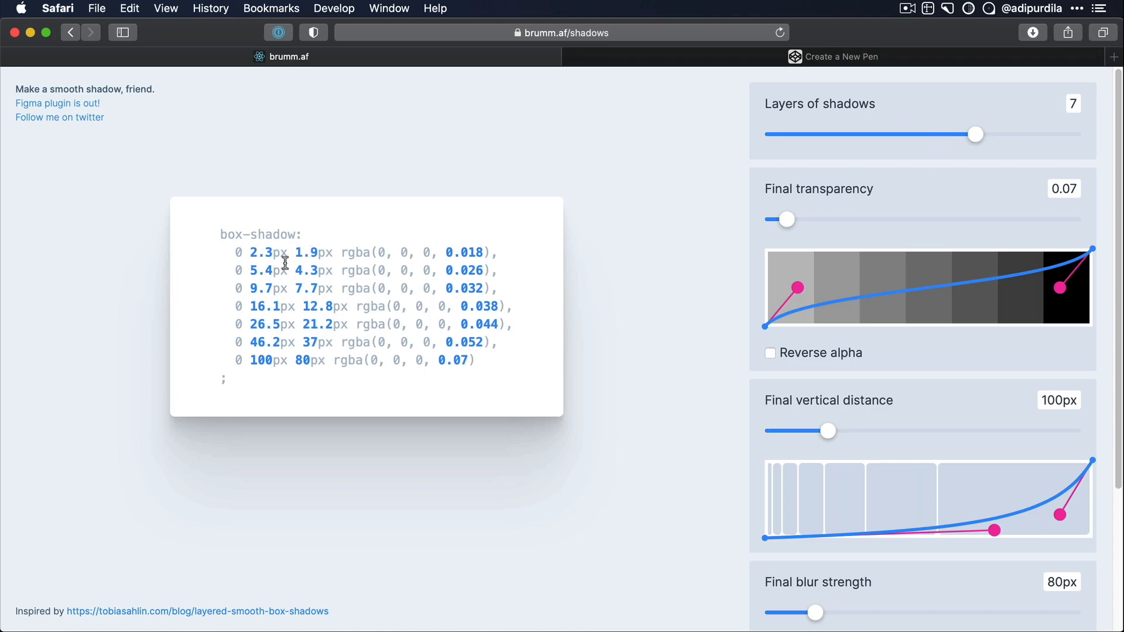
pyautogui.moveTo(603, 235)
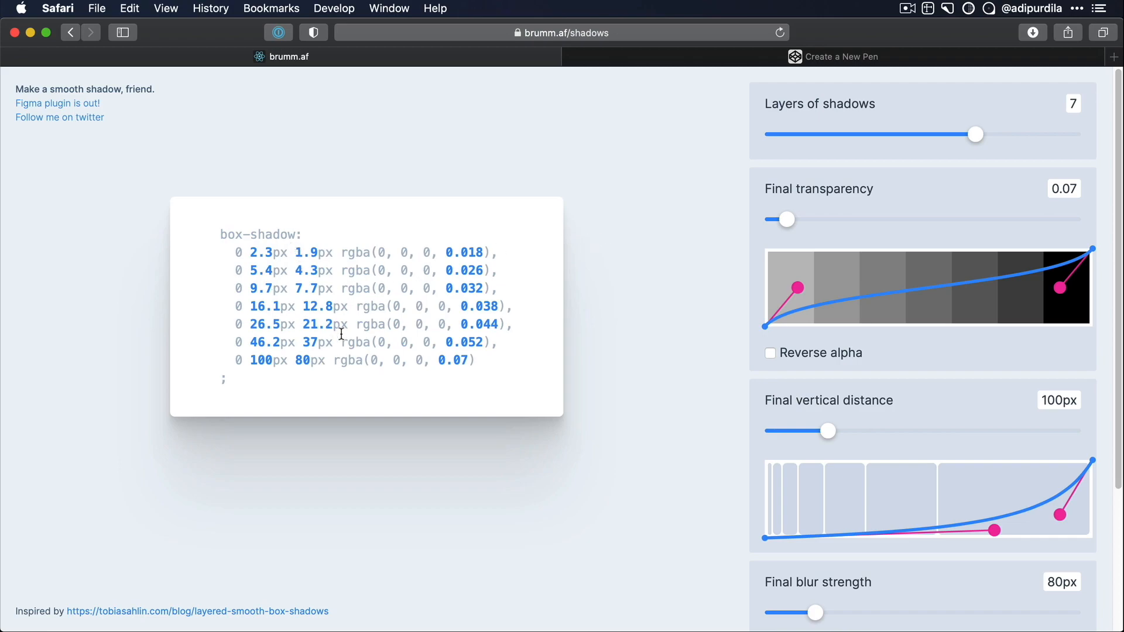
pyautogui.moveTo(462, 302)
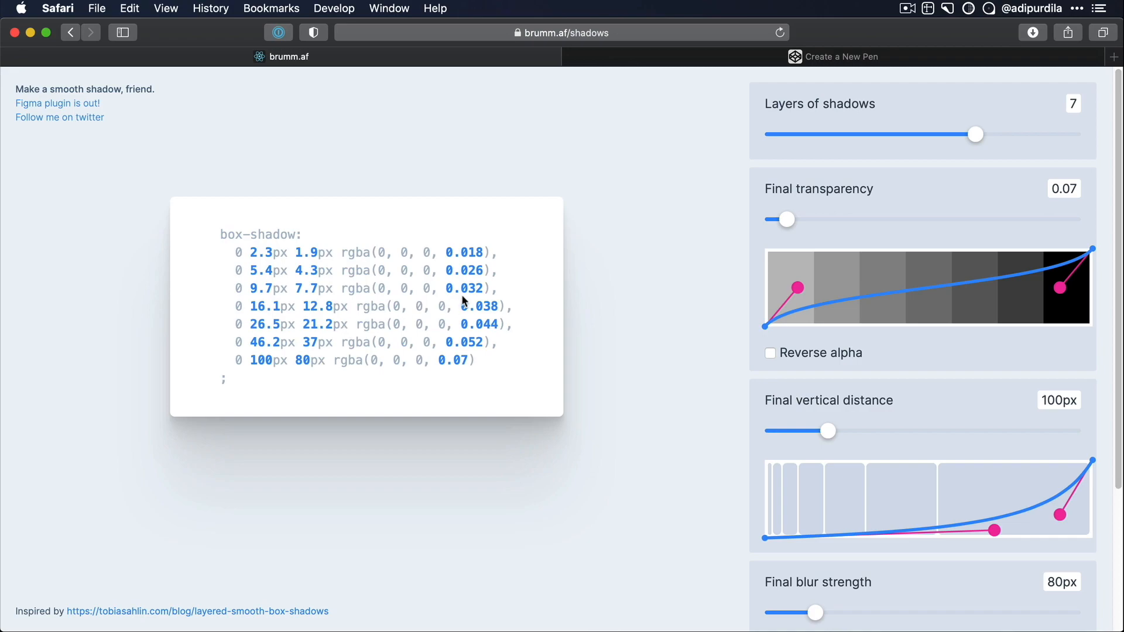
pyautogui.moveTo(360, 252)
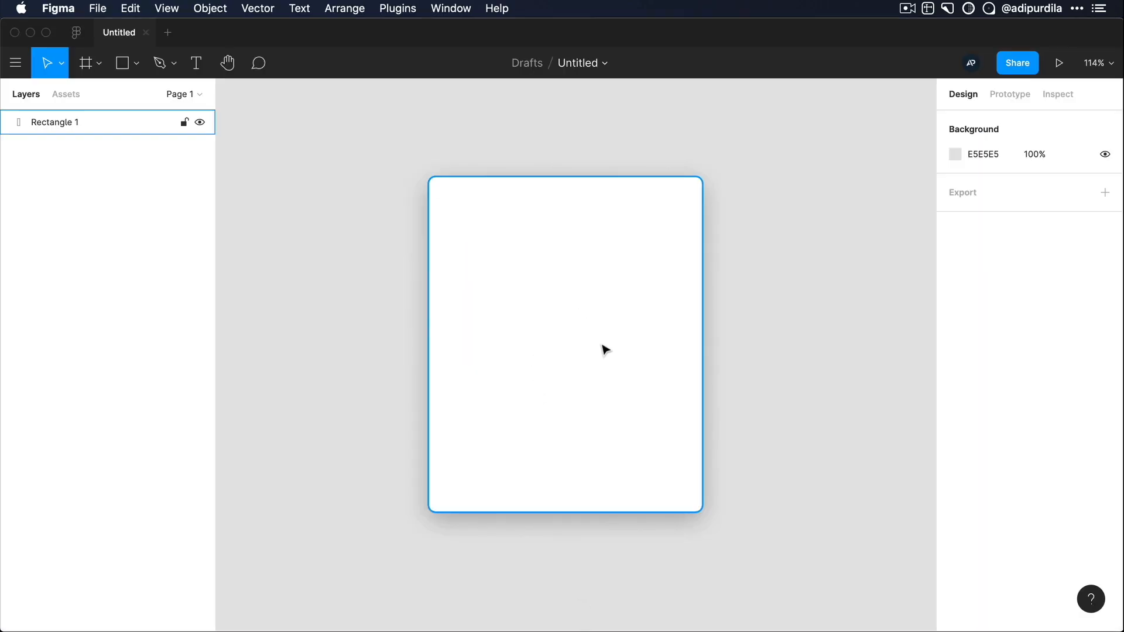
# Step: Duplicate the white card and set the copy's drop shadow Y offset to 2.3
pyautogui.press('cmd+d')
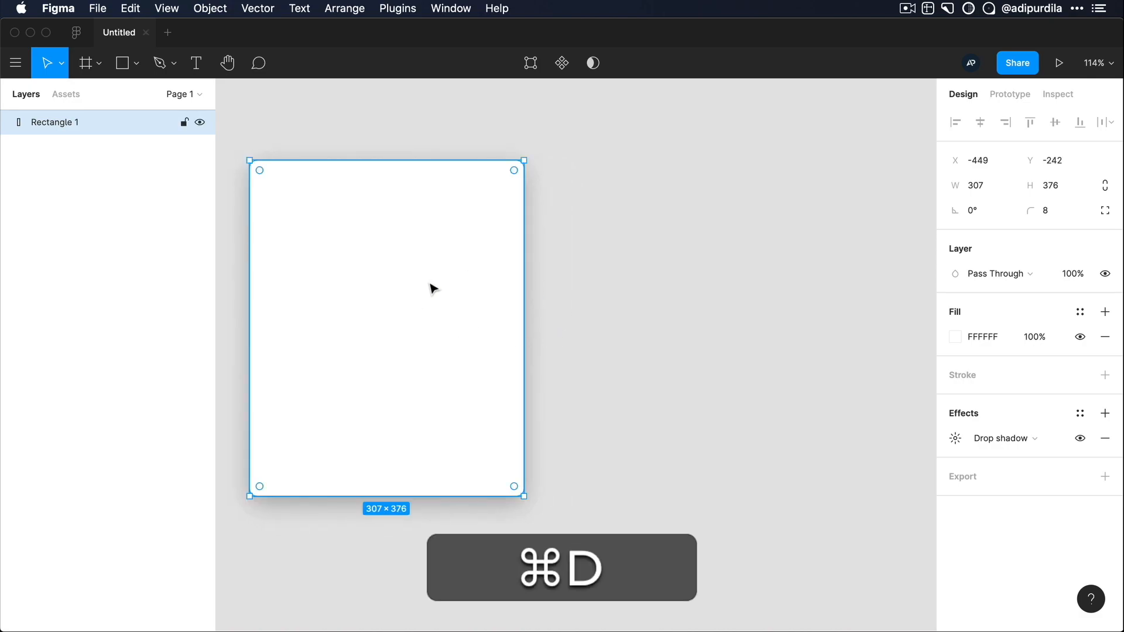
pyautogui.press('cmd+d')
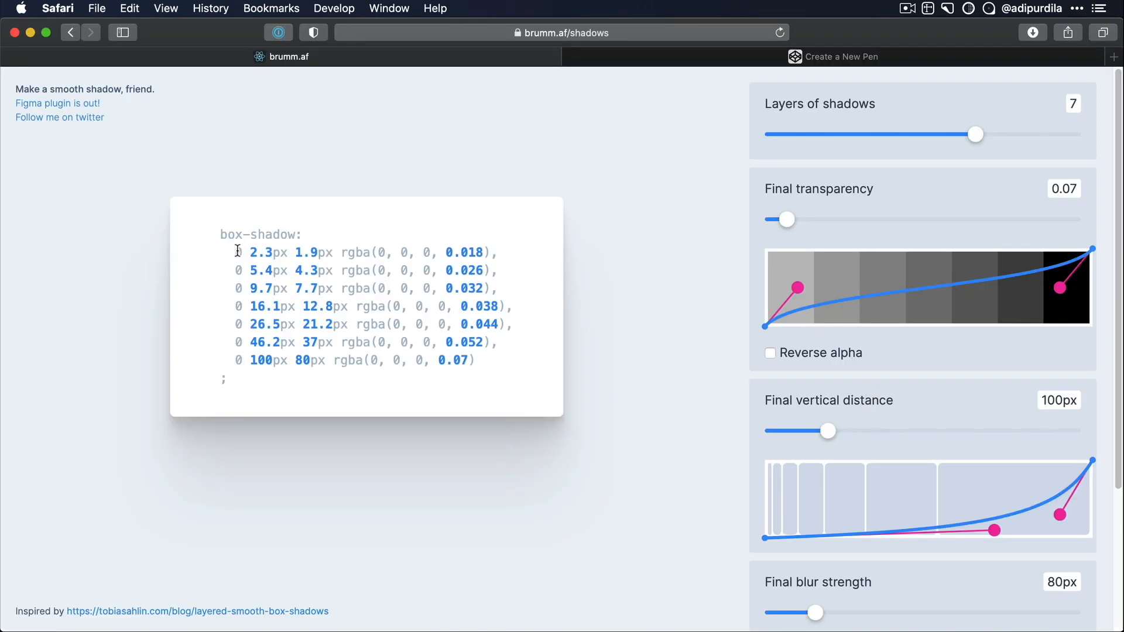
pyautogui.press('cmd+tab')
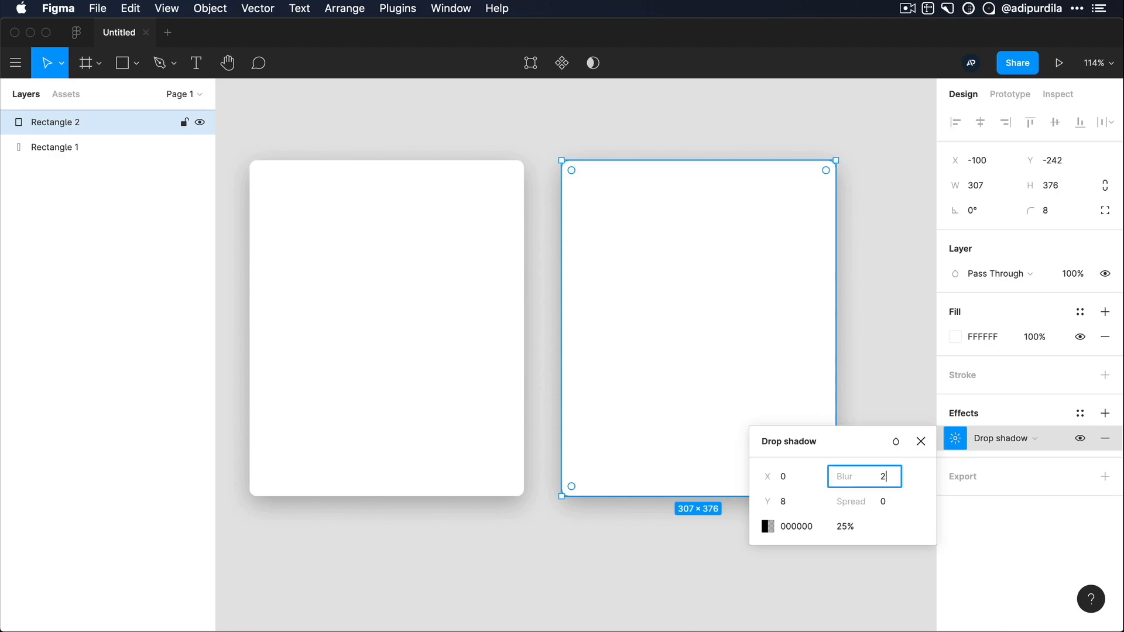
pyautogui.write('2.3')
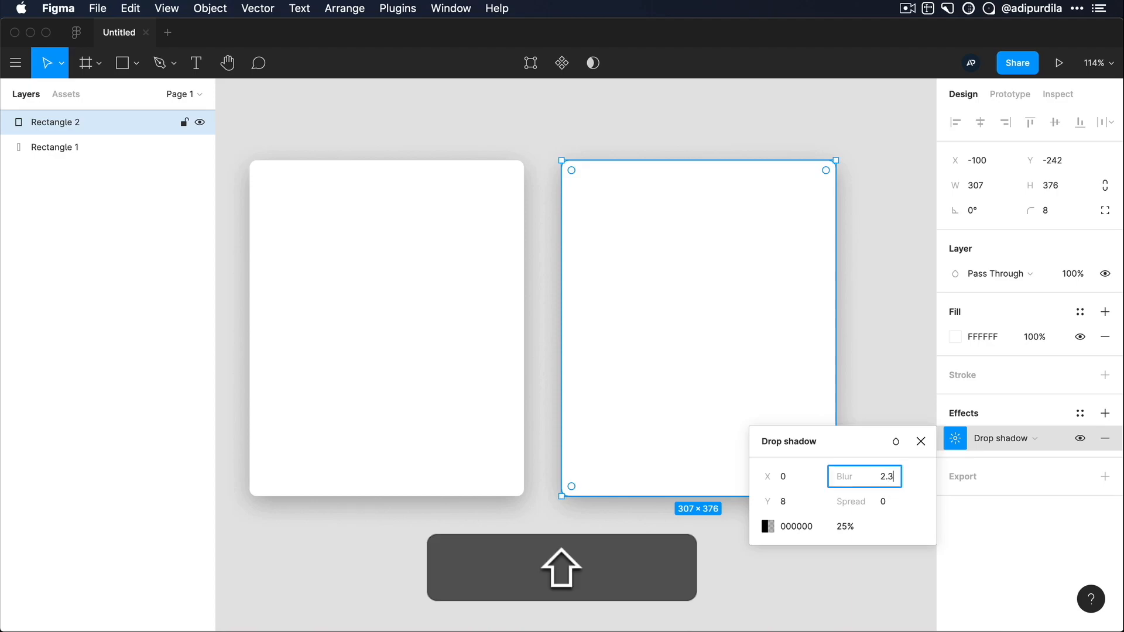
pyautogui.click(787, 501)
pyautogui.write('2.3')
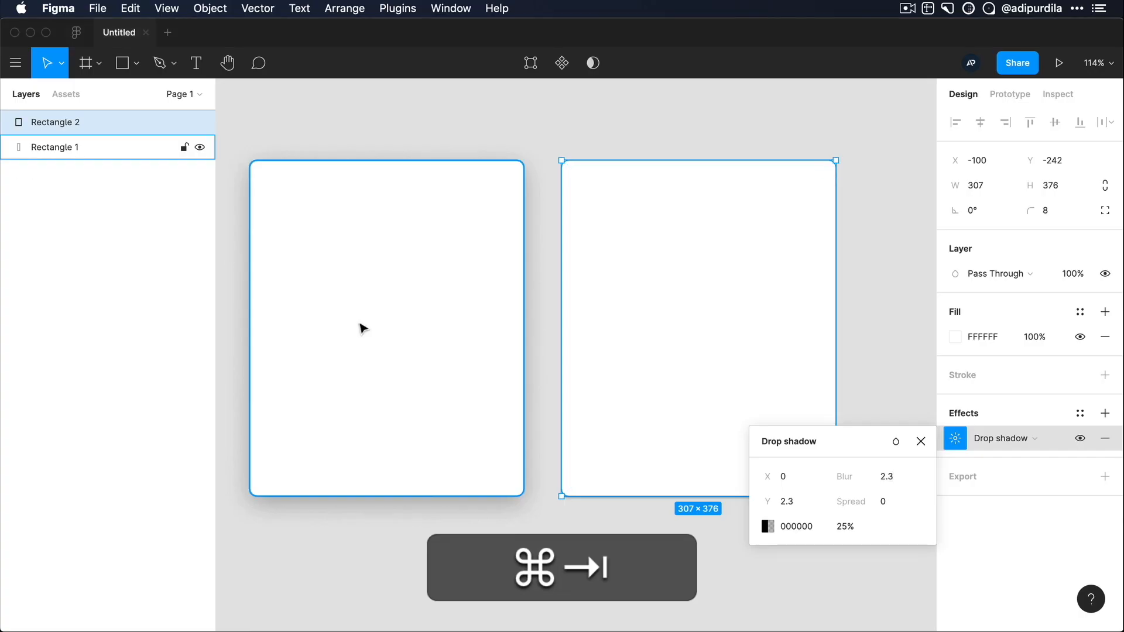
# Step: Set the shadow's blur to 1.9 and its opacity to 1.8% to match the first generated layer
pyautogui.click(886, 476)
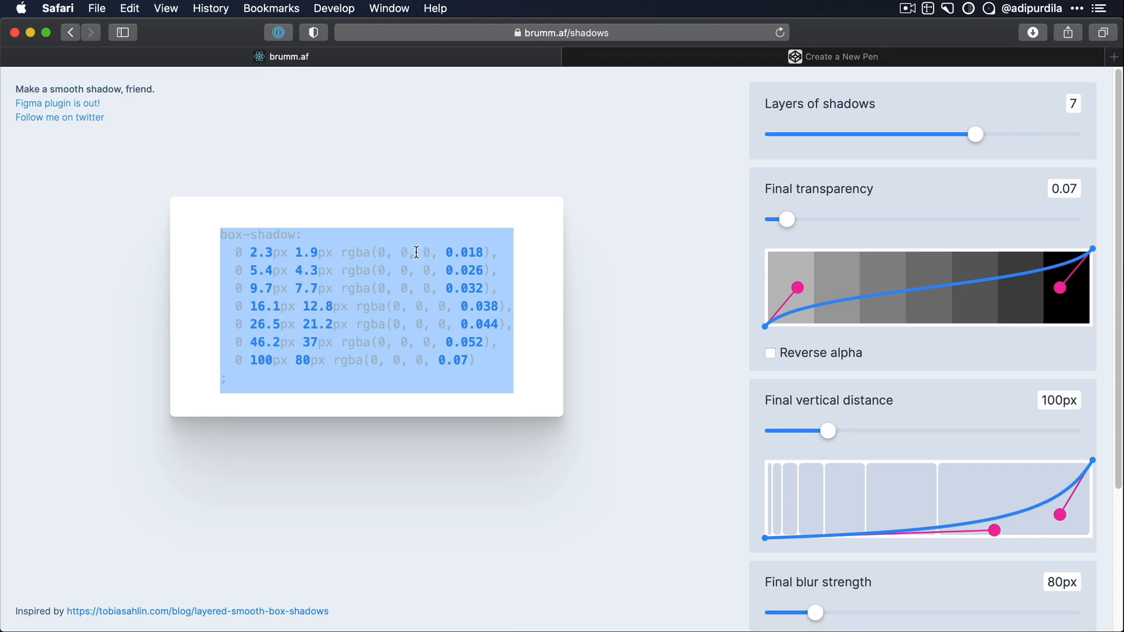
pyautogui.click(459, 253)
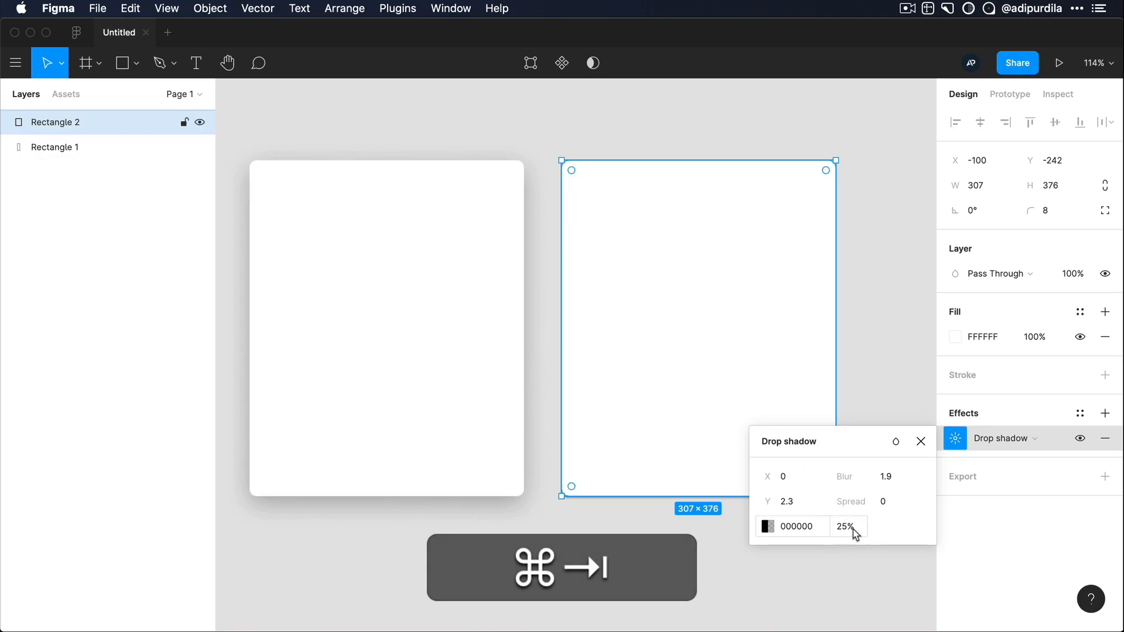
pyautogui.click(849, 525)
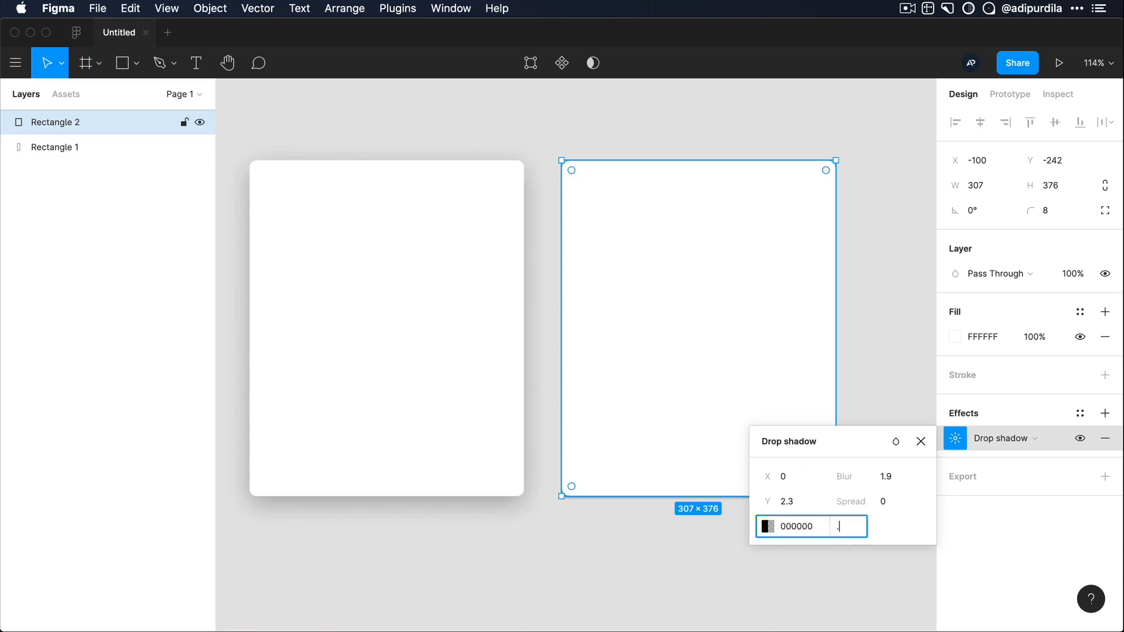
pyautogui.write('018')
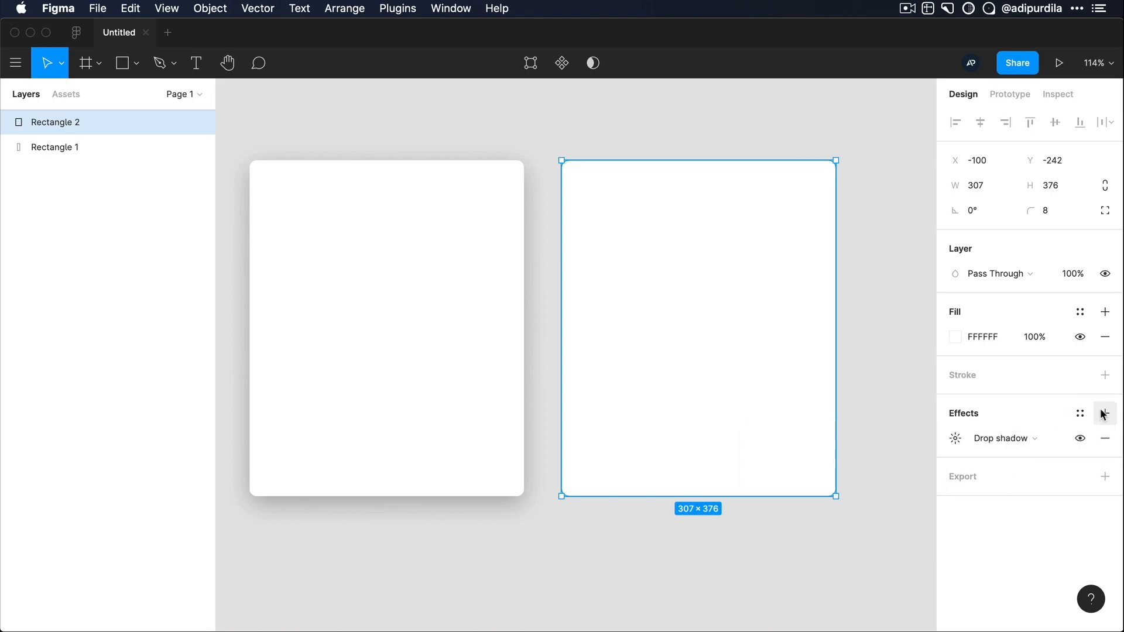
pyautogui.click(1104, 413)
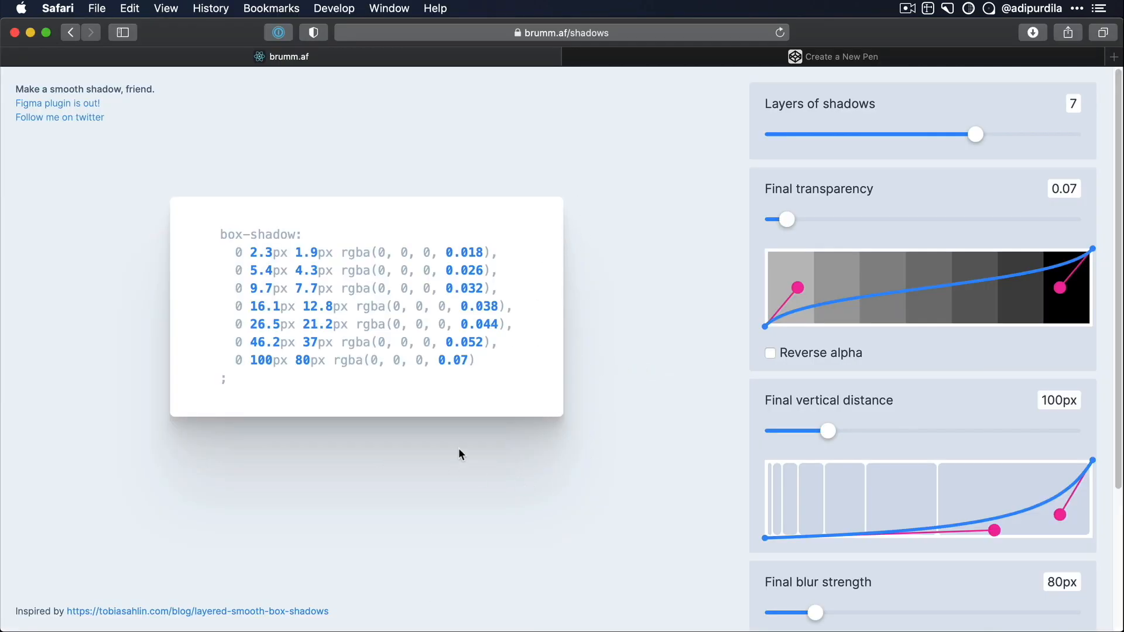
pyautogui.moveTo(81, 127)
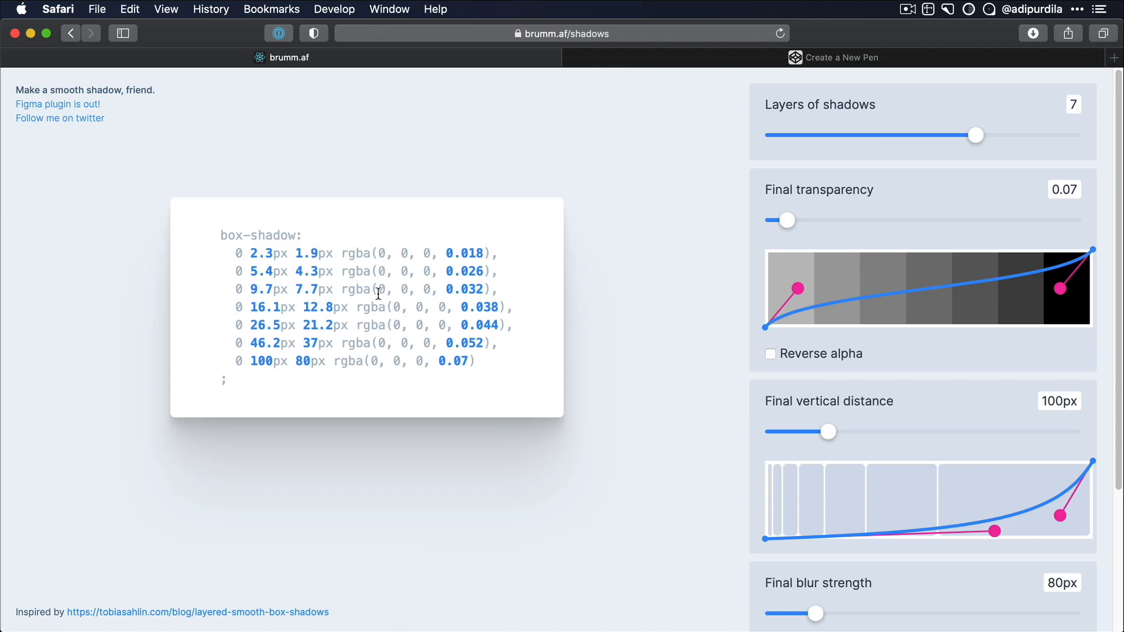
pyautogui.press('cmd+r')
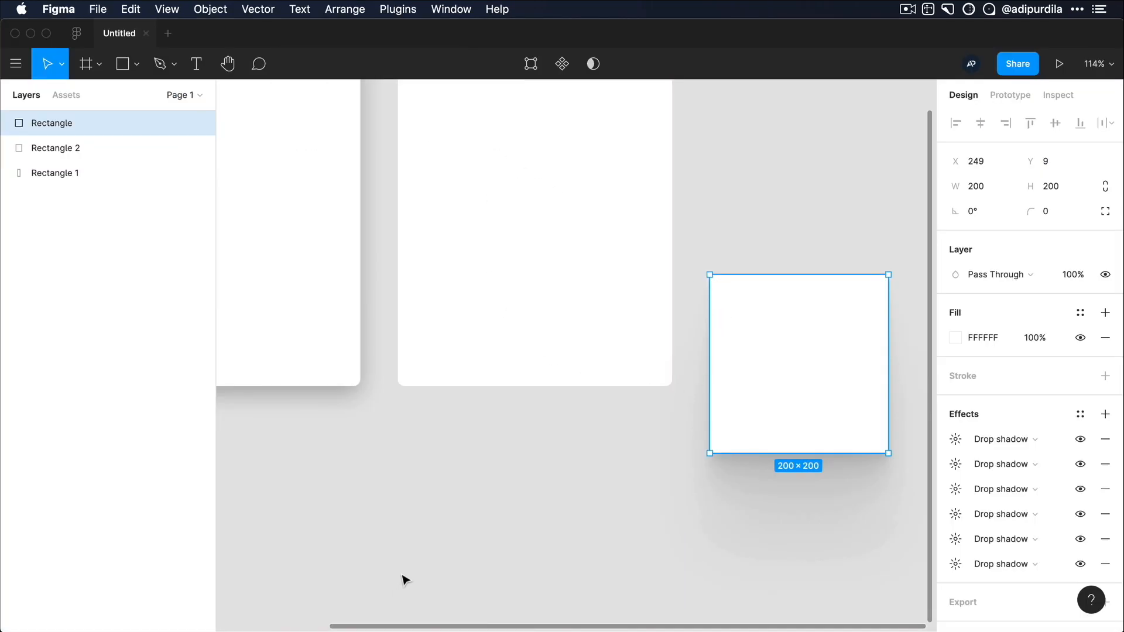
# Step: Move the shadowed square beside the right card and paste its shadow properties onto Rectangle 2
pyautogui.moveTo(799, 363); pyautogui.dragTo(786, 296)
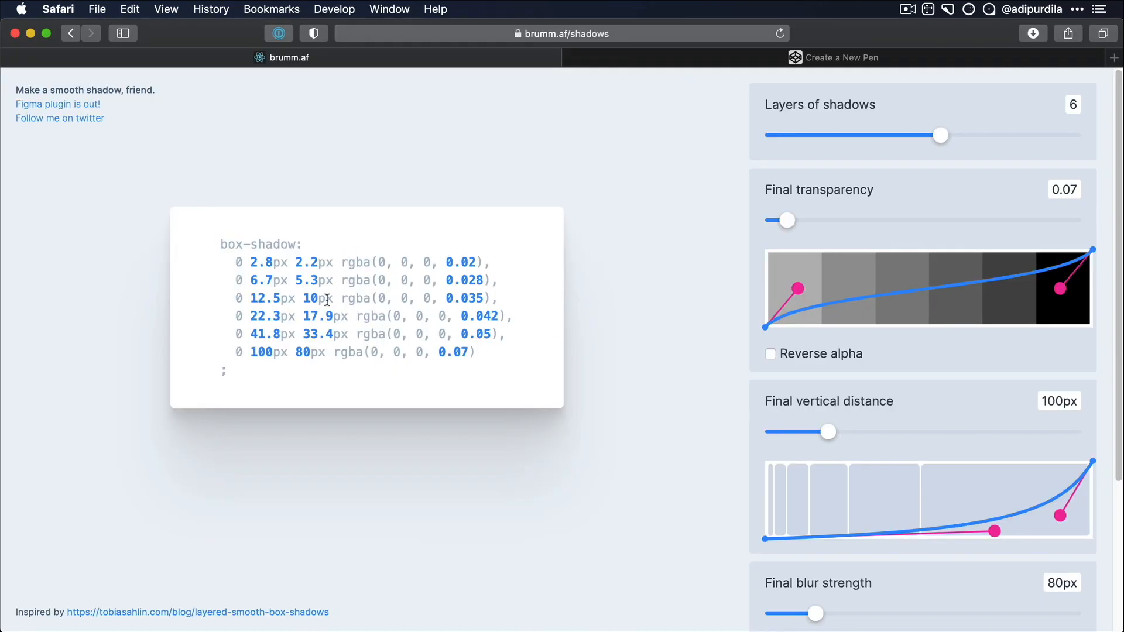
pyautogui.press('cmd+tab')
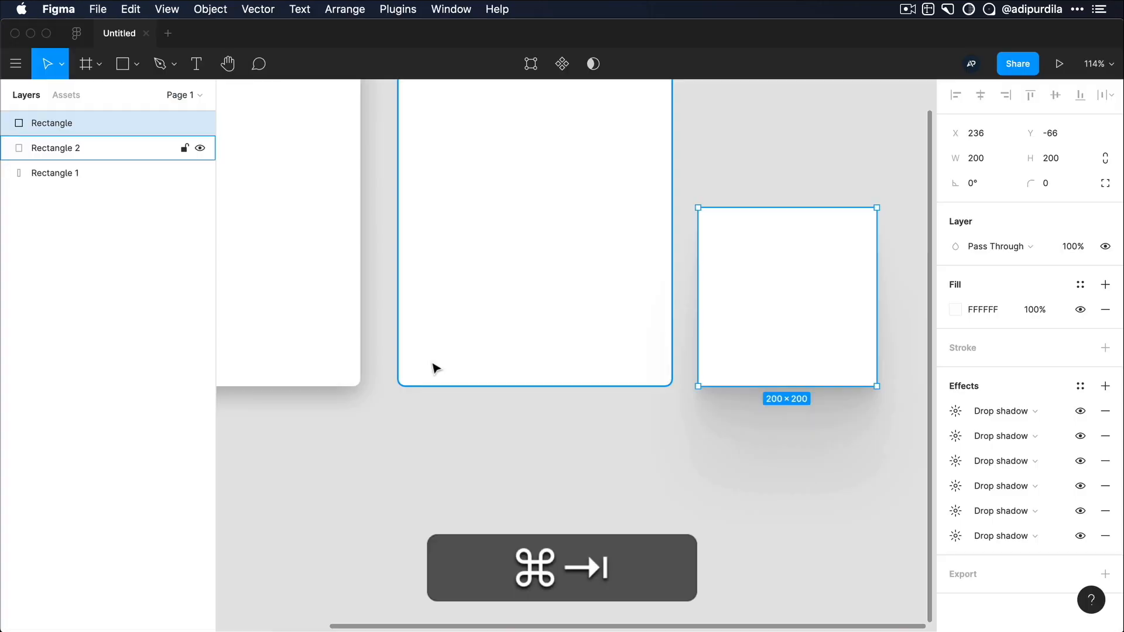
pyautogui.rightClick(787, 297)
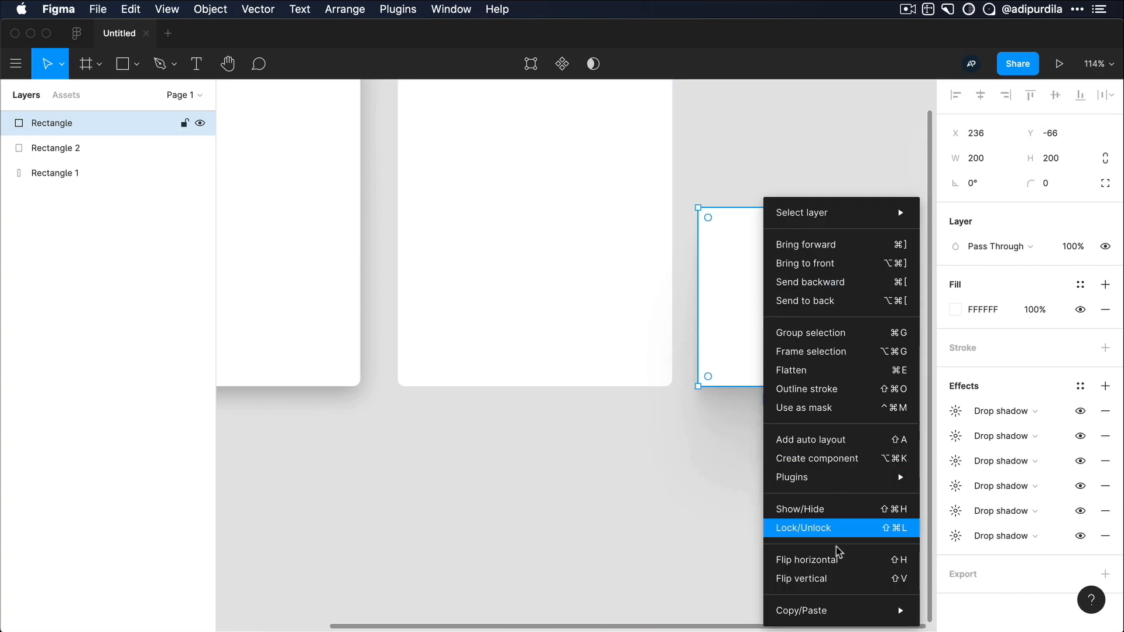
pyautogui.moveTo(801, 610)
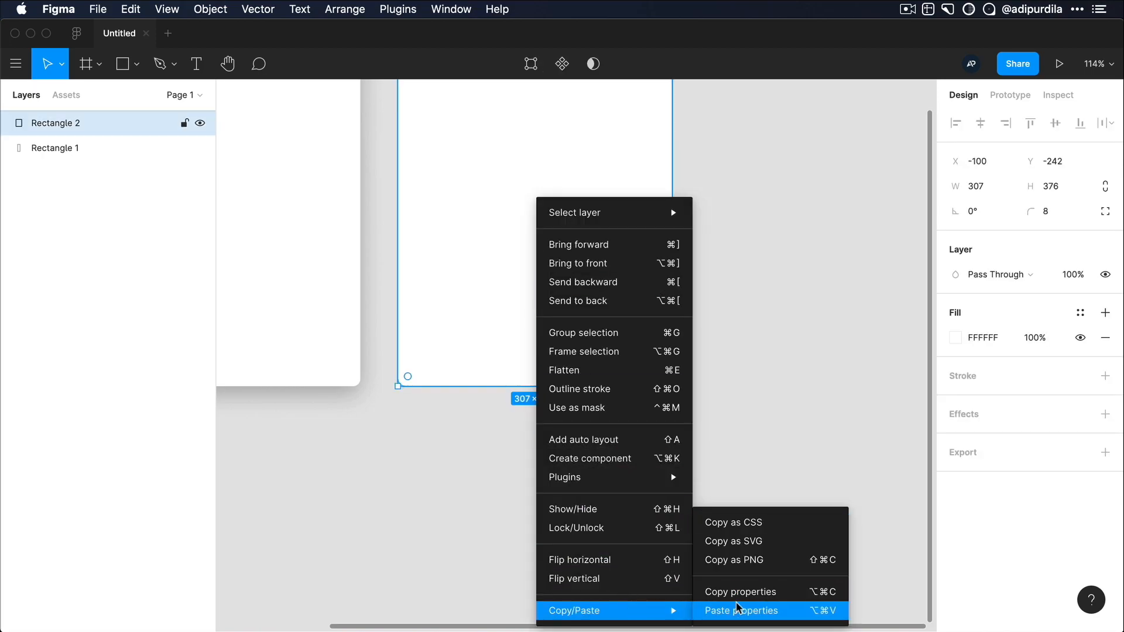
pyautogui.click(741, 610)
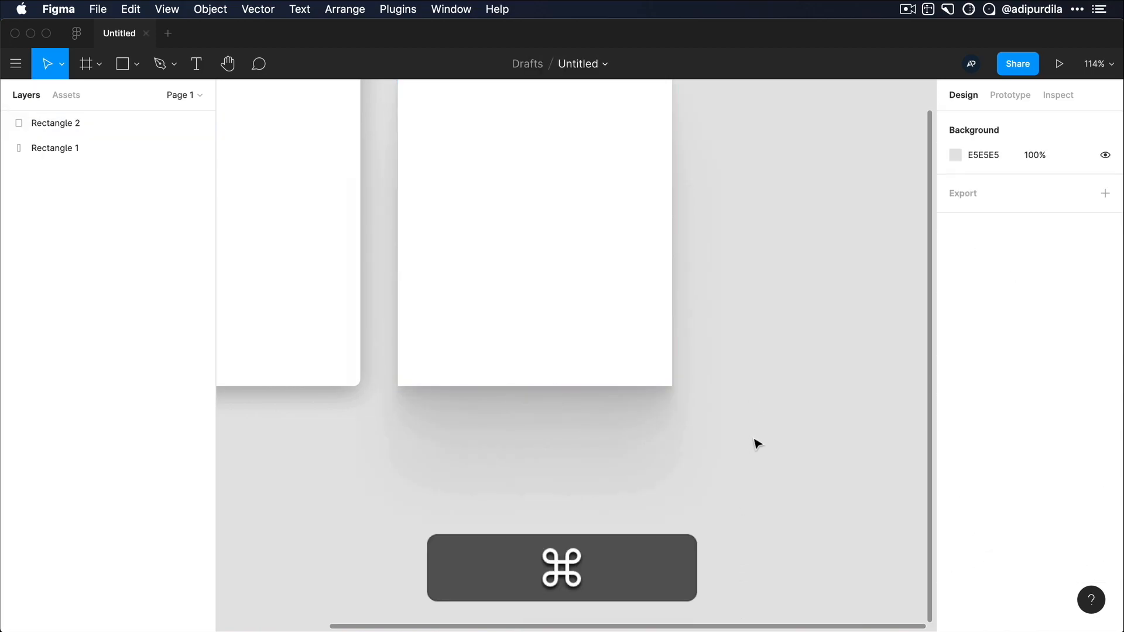
# Step: Restore the right card's corner radius to 8
pyautogui.click(55, 123)
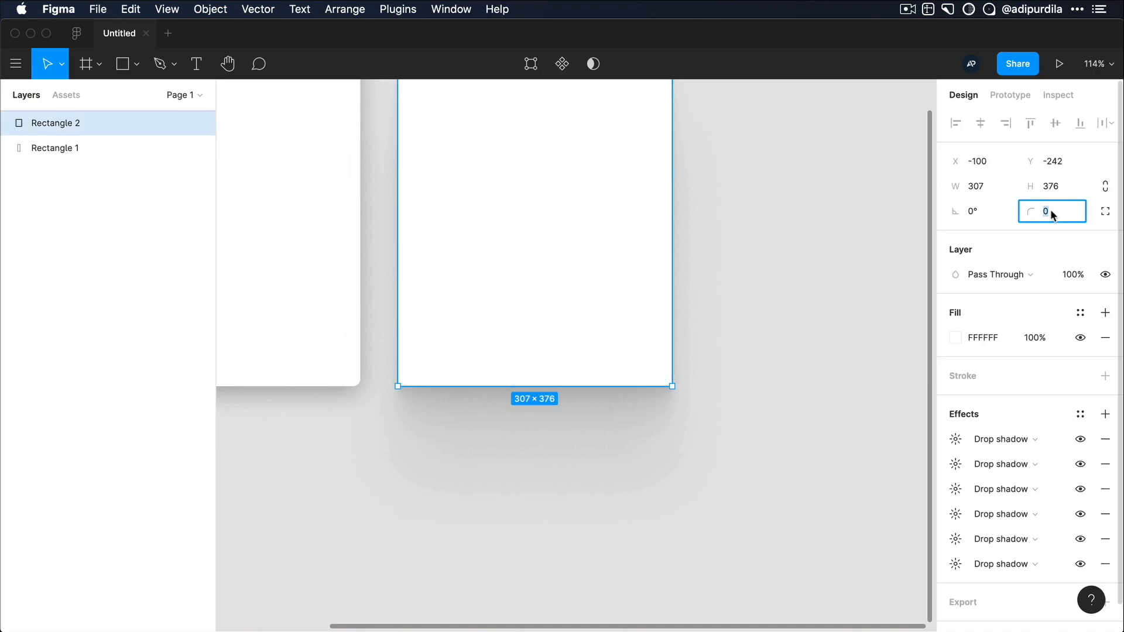
pyautogui.write('8')
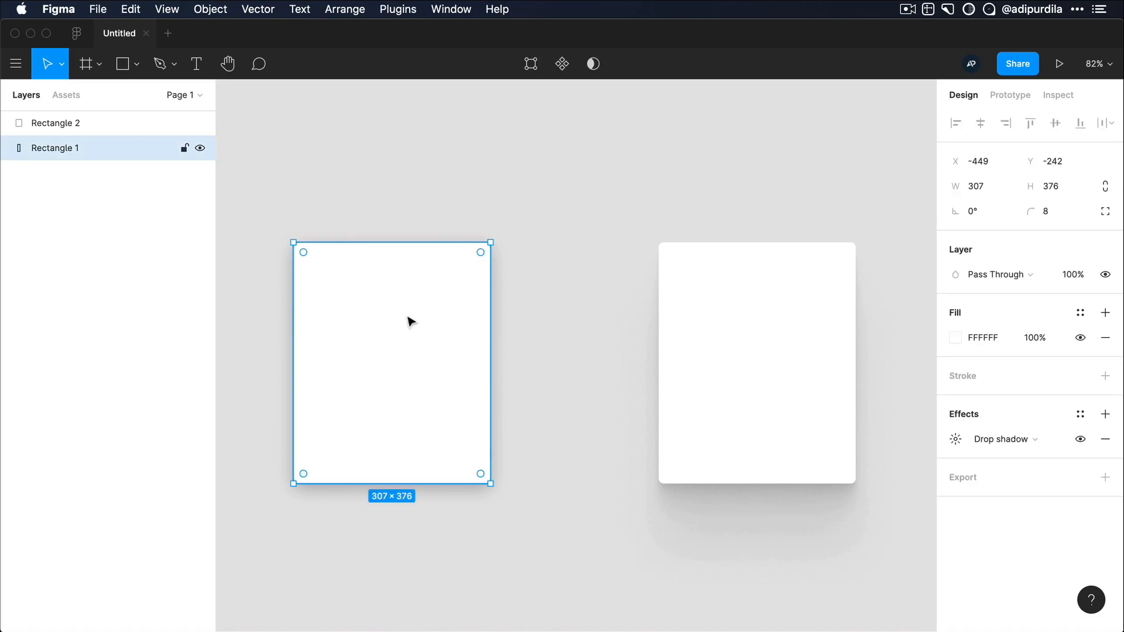
pyautogui.click(567, 365)
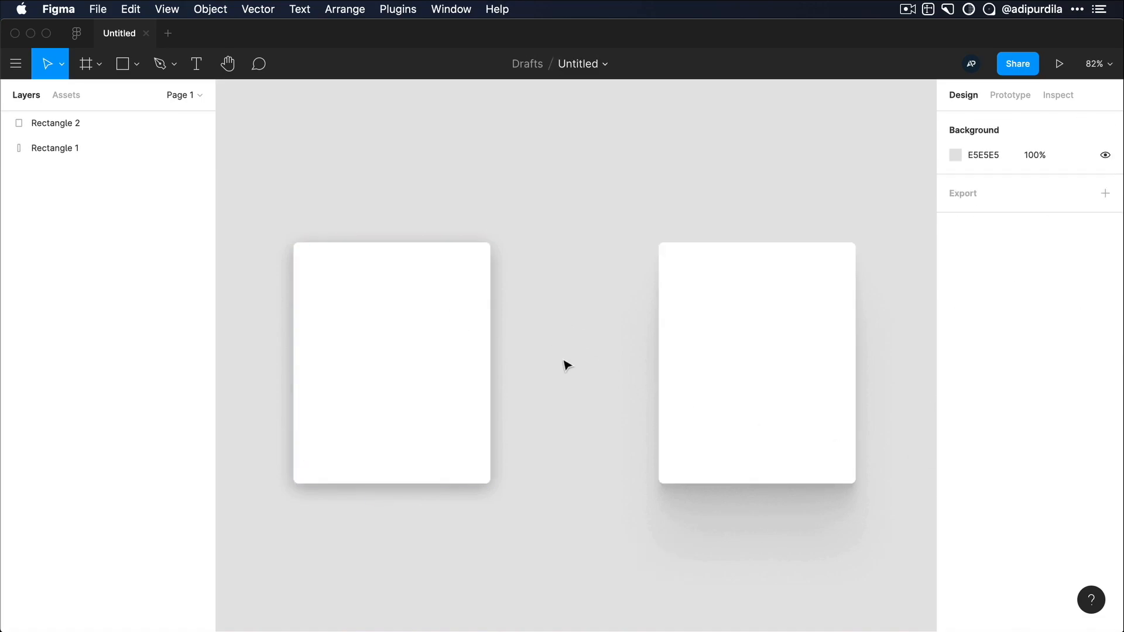
pyautogui.click(756, 362)
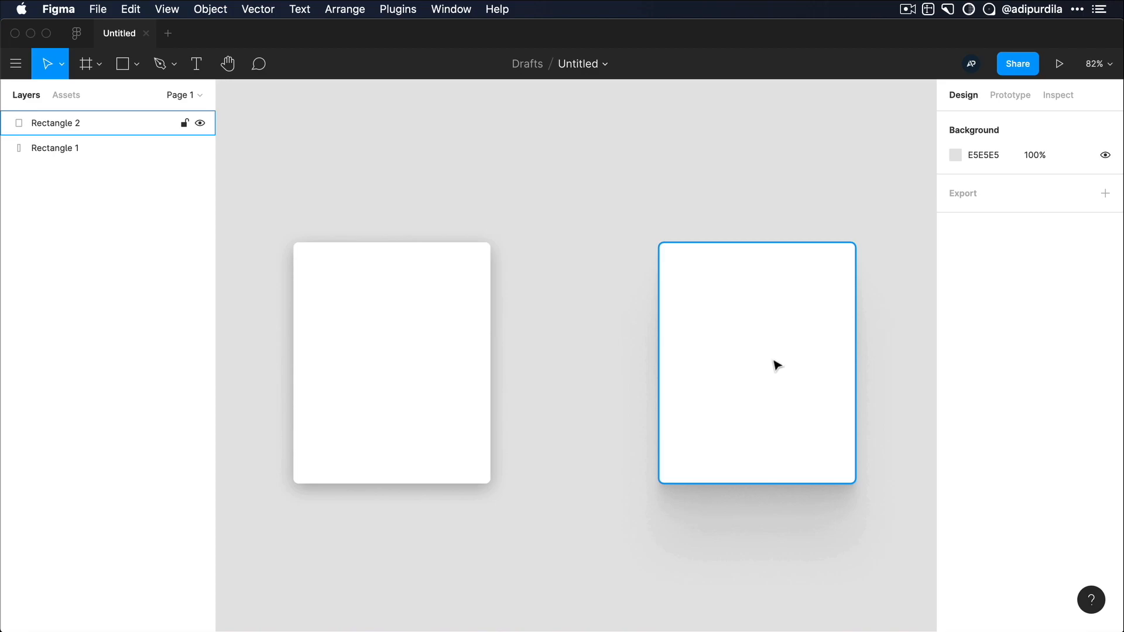
pyautogui.moveTo(763, 343)
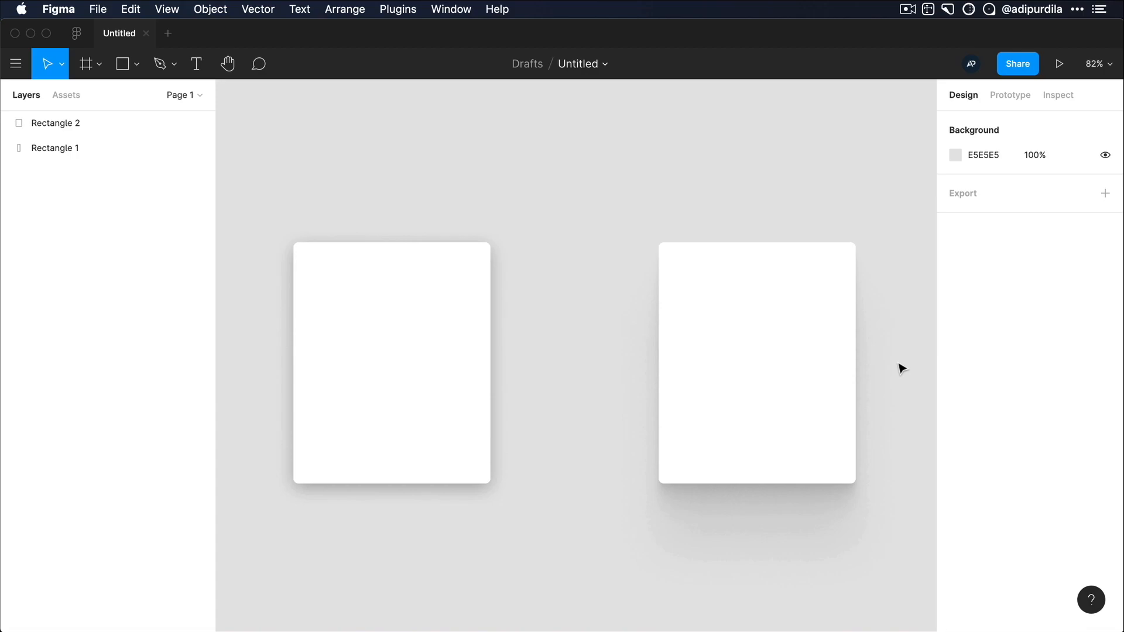
pyautogui.moveTo(918, 423)
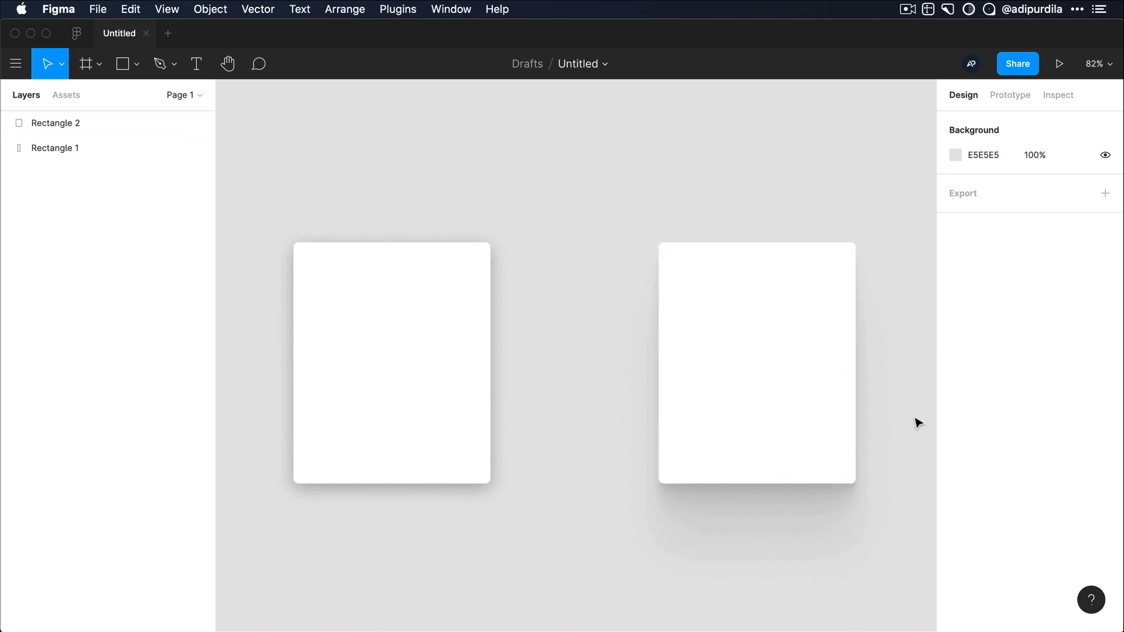
pyautogui.moveTo(622, 404)
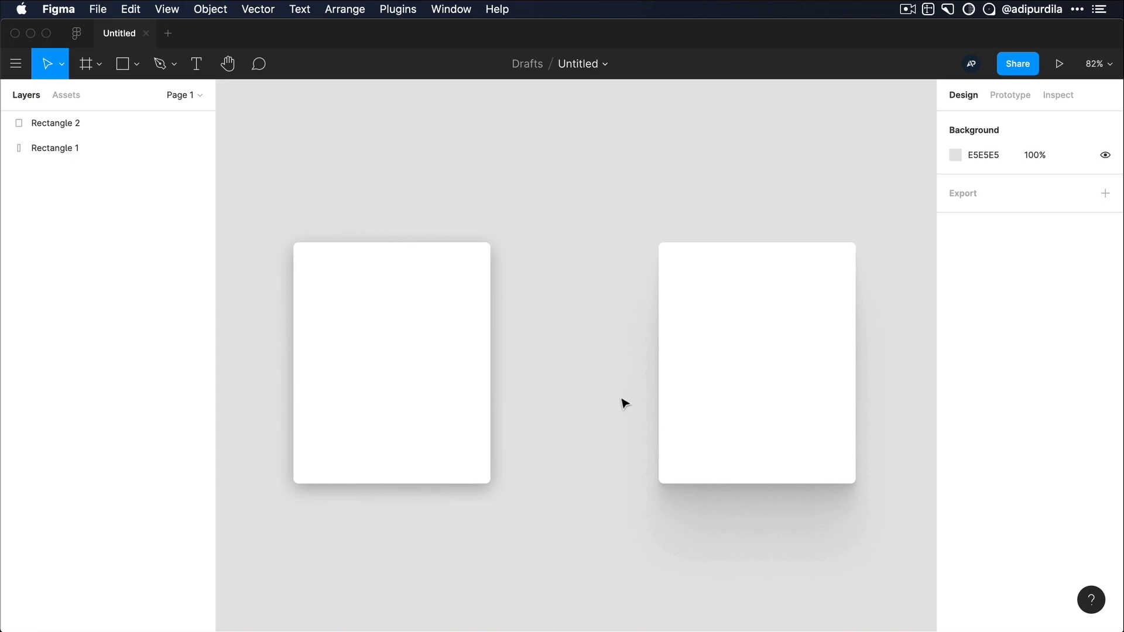
pyautogui.click(391, 358)
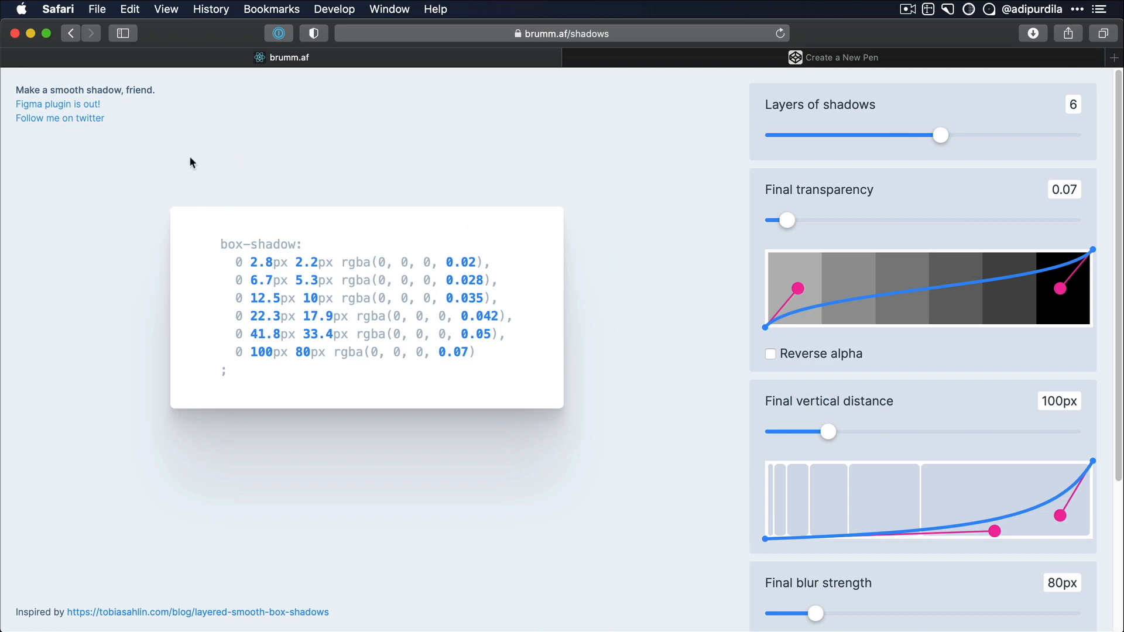
pyautogui.moveTo(432, 216)
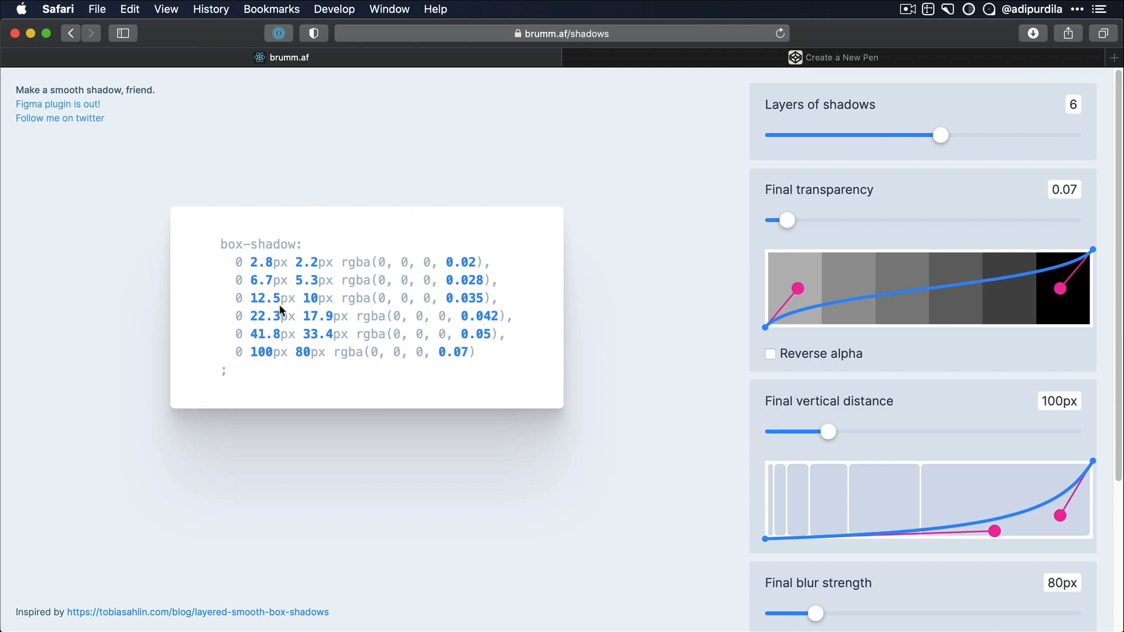
pyautogui.tripleClick(358, 306)
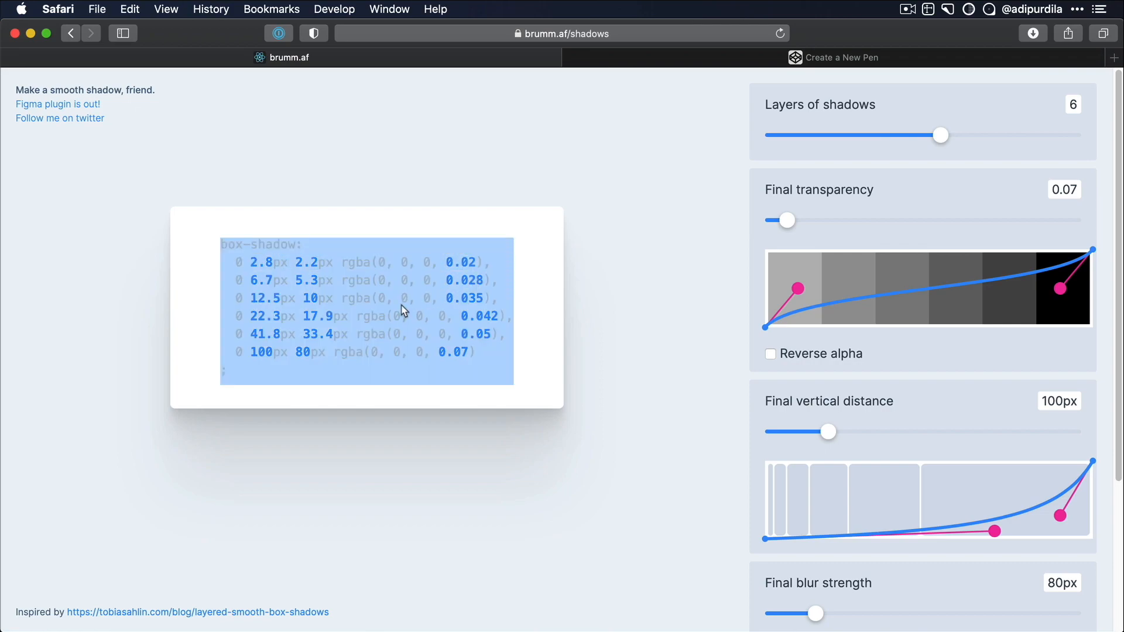
pyautogui.click(441, 309)
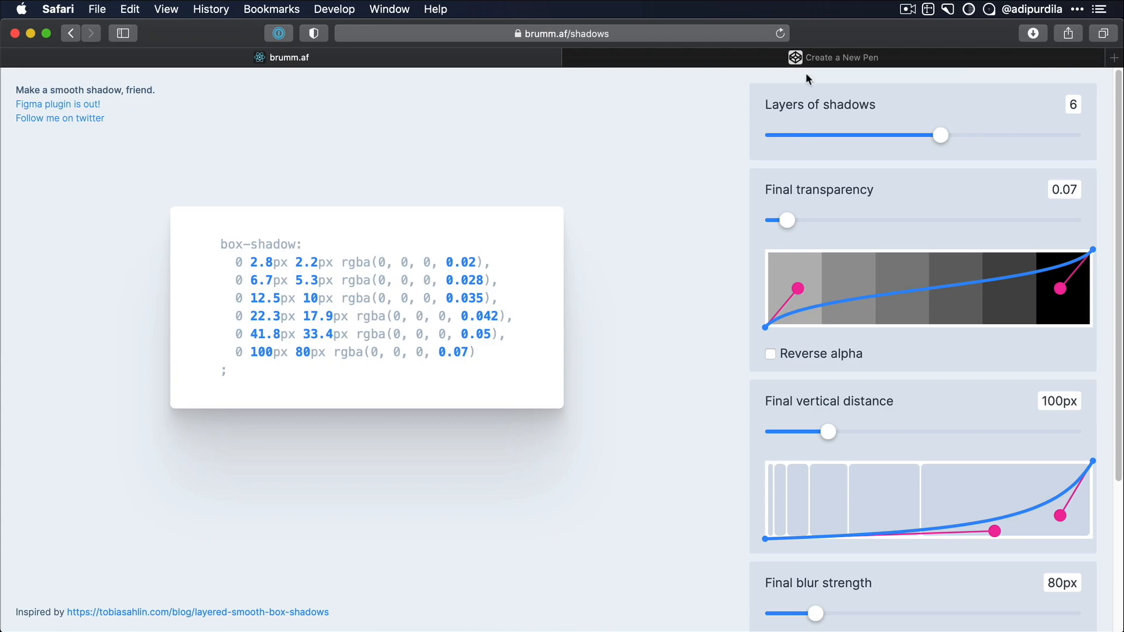
pyautogui.click(841, 57)
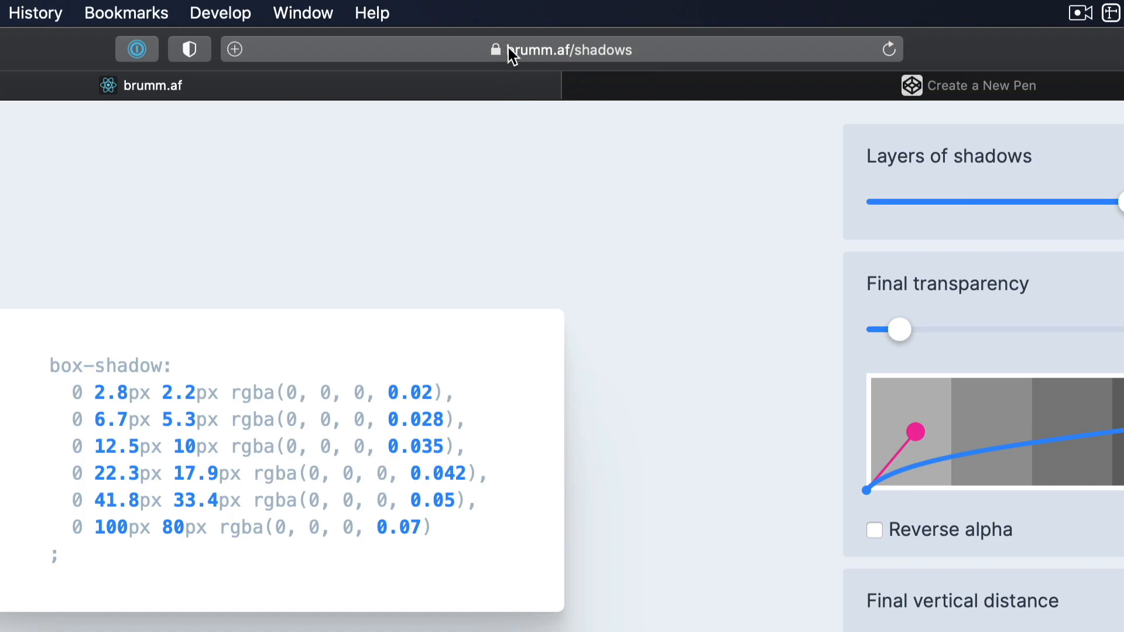
pyautogui.moveTo(633, 230)
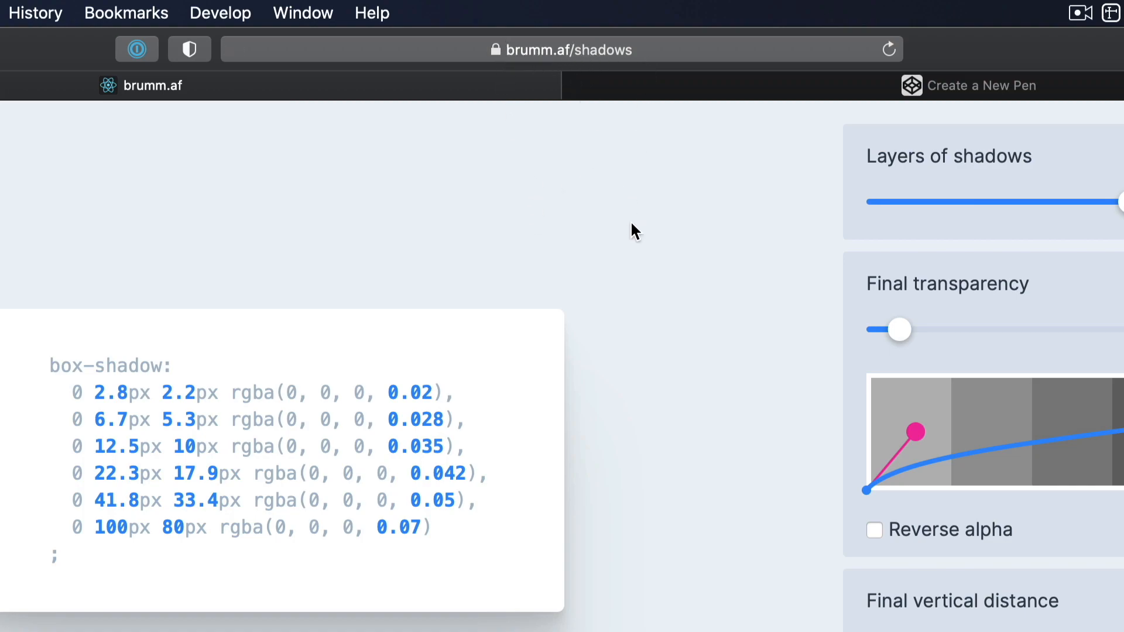